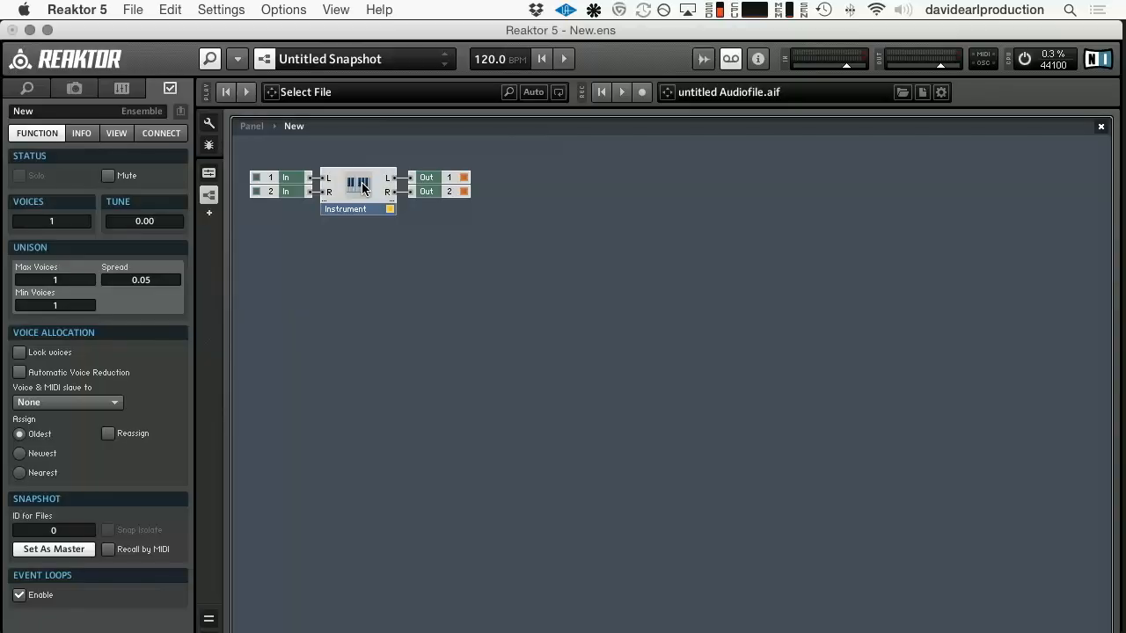
# Step: Go inside the ensemble's Instrument to its empty inner structure with two output ports
pyautogui.doubleClick(358, 184)
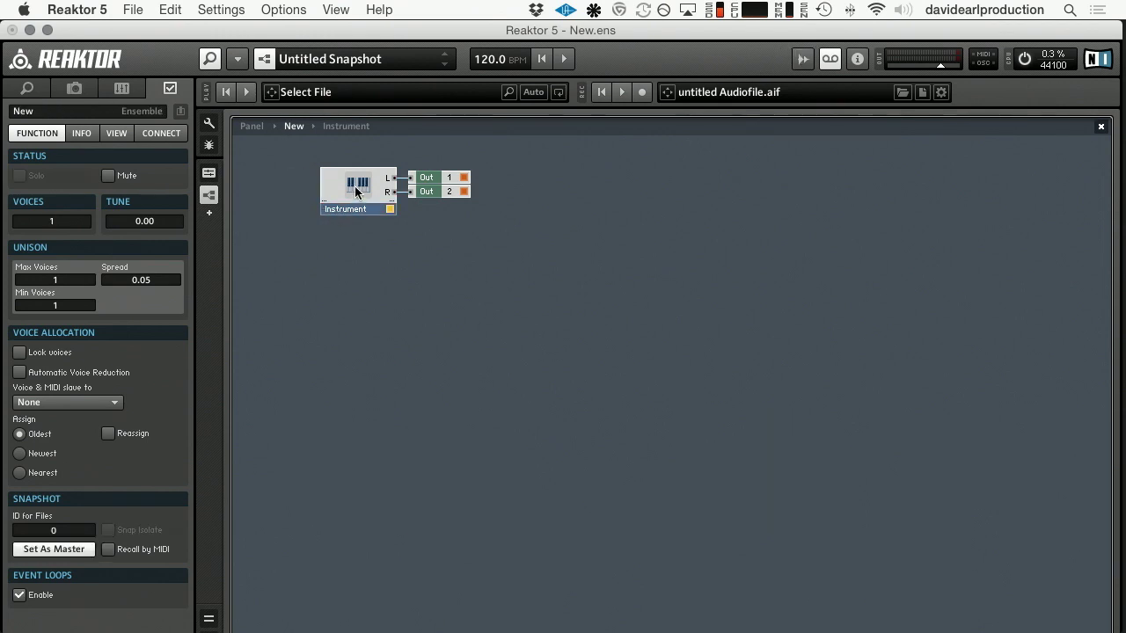
pyautogui.doubleClick(355, 190)
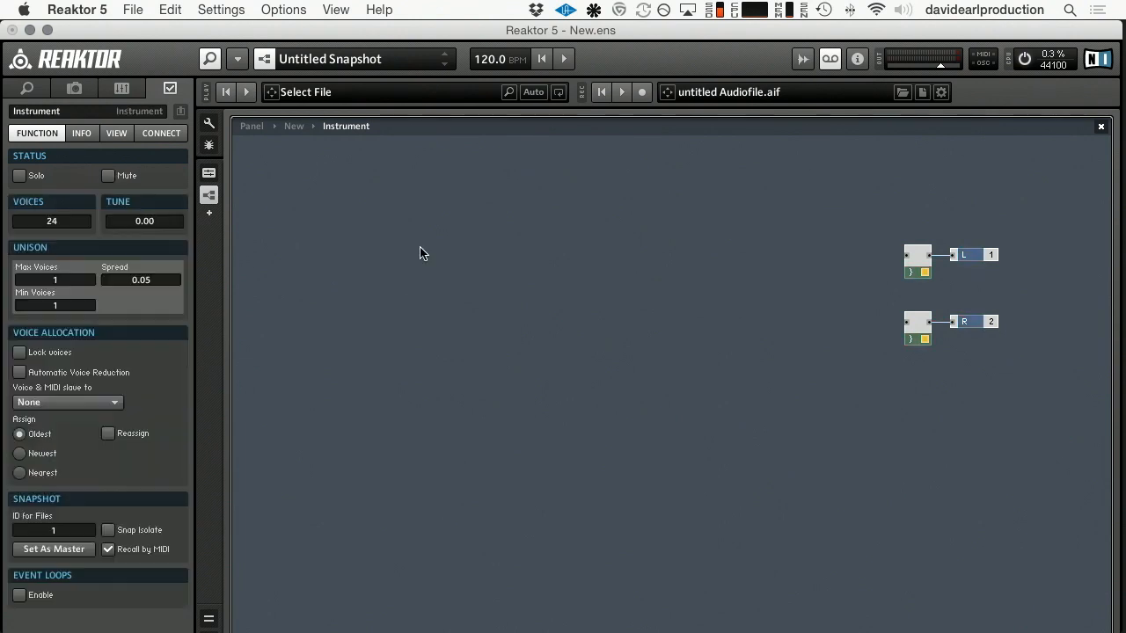
# Step: Bring up the built-in oscillator module list over the empty structure
pyautogui.click(294, 127)
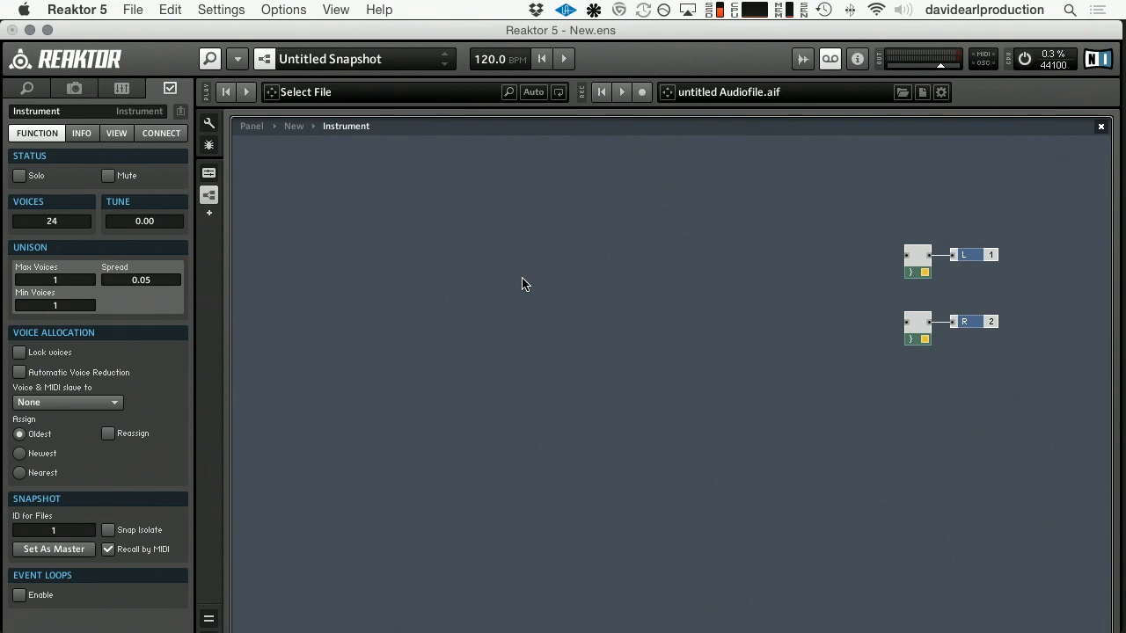
pyautogui.moveTo(430, 288)
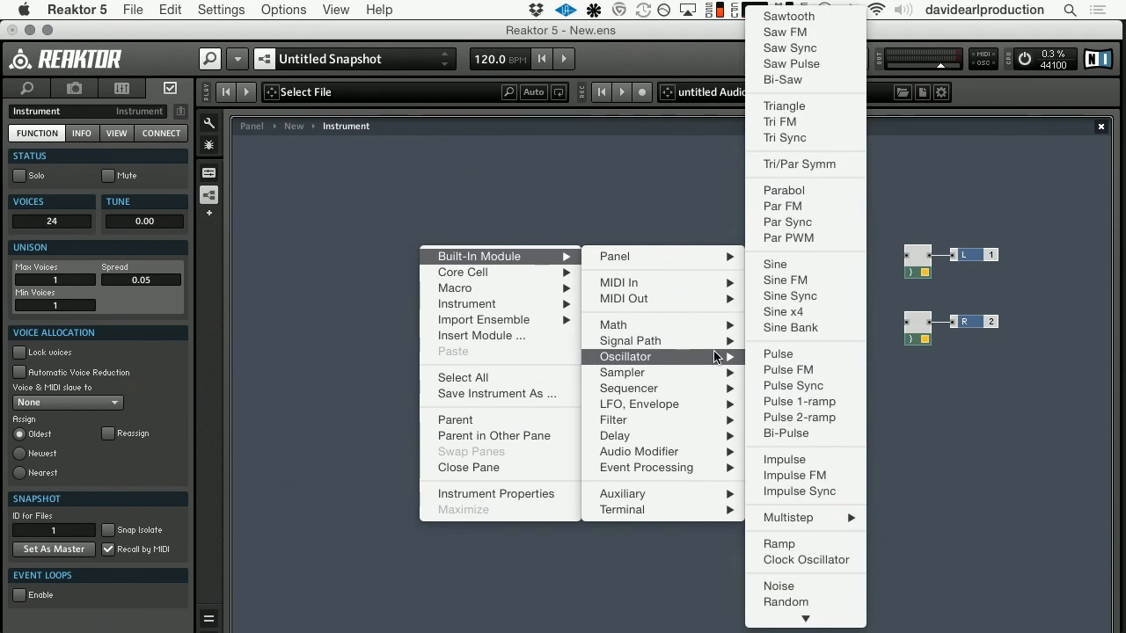
# Step: Insert a Sawtooth oscillator, a Multi/LP 4-Pole filter and a Stereo Amp/Mixer module
pyautogui.click(788, 16)
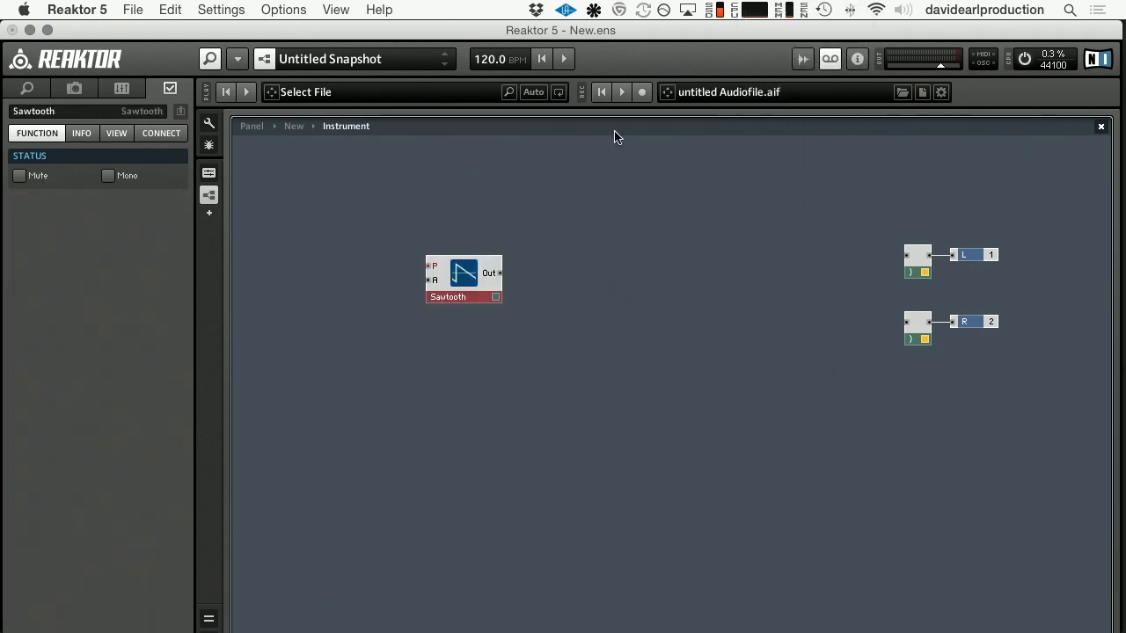
pyautogui.moveTo(489, 283)
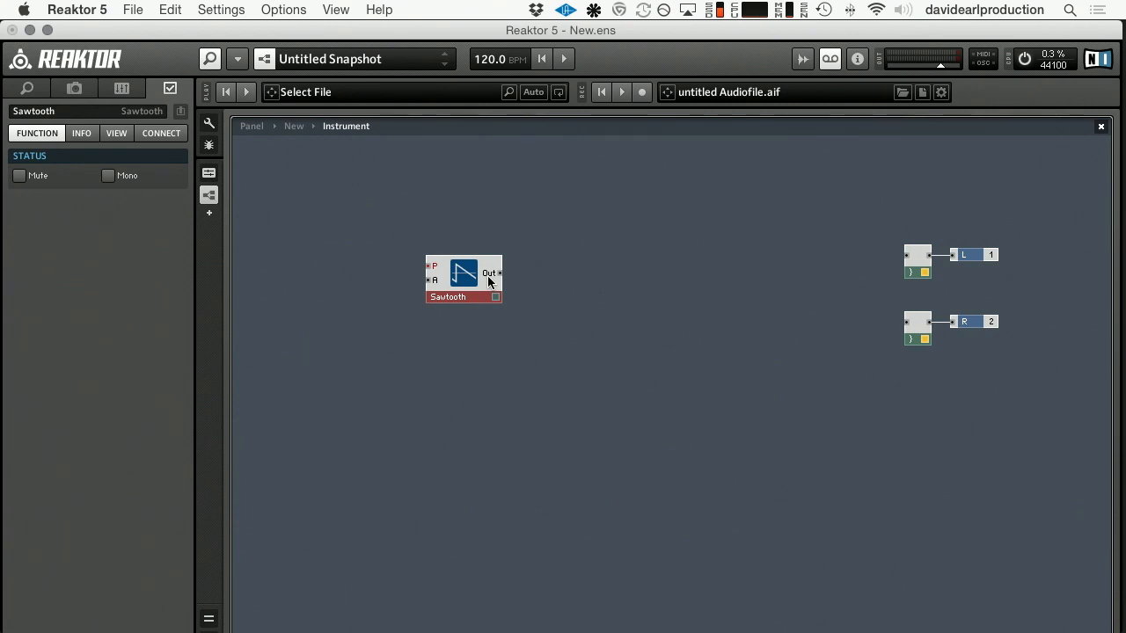
pyautogui.moveTo(522, 280)
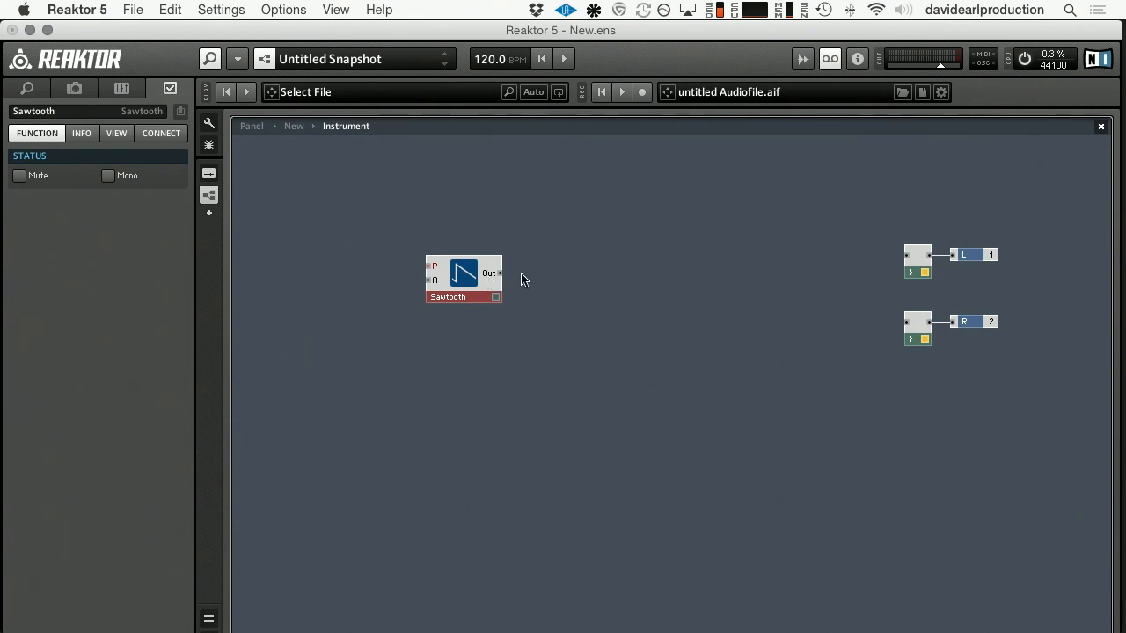
pyautogui.rightClick(524, 280)
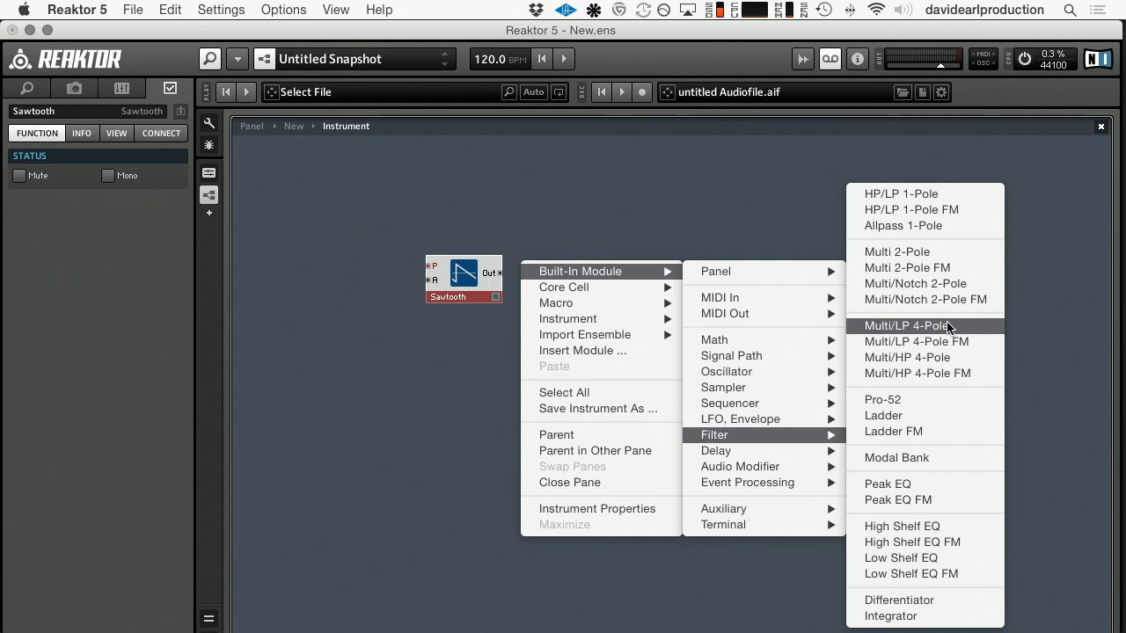
pyautogui.click(904, 326)
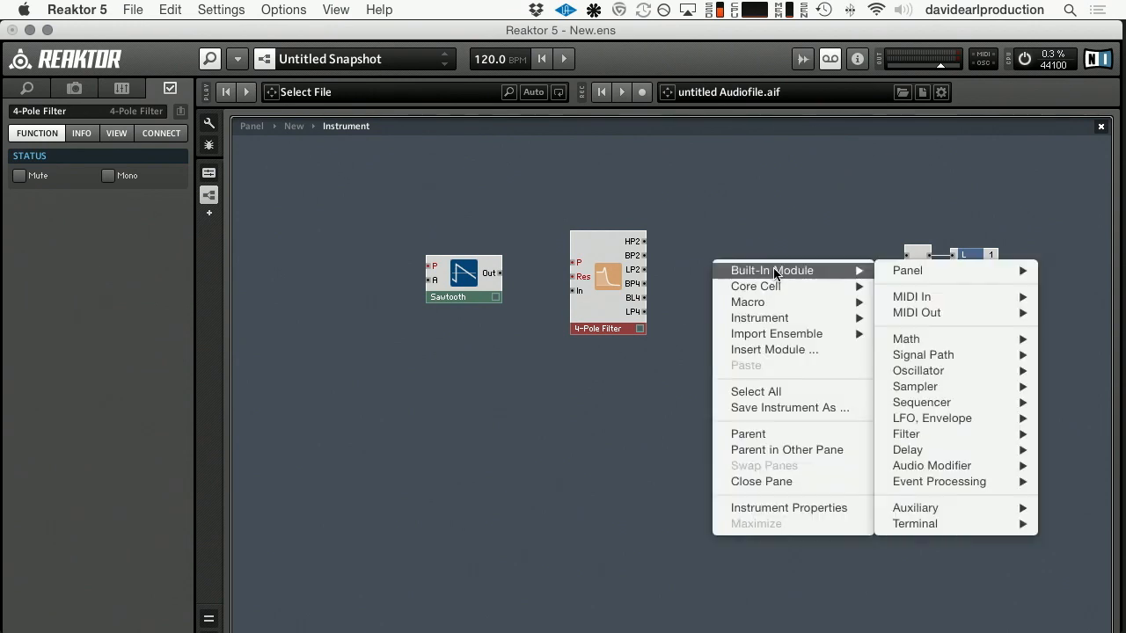
pyautogui.moveTo(932, 355)
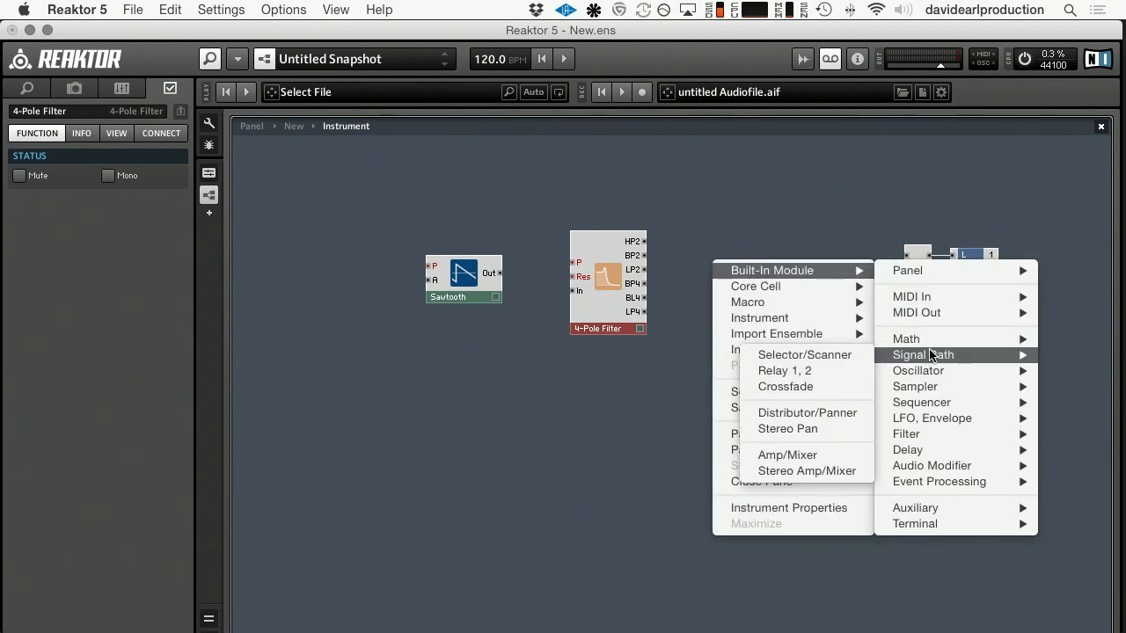
pyautogui.moveTo(785, 472)
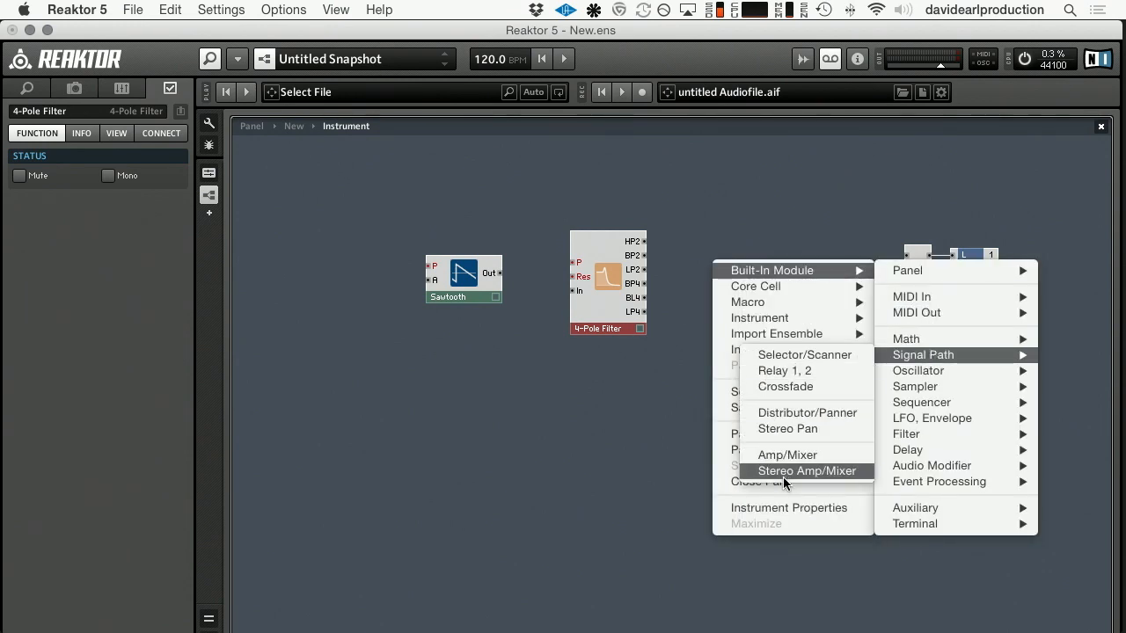
pyautogui.click(809, 471)
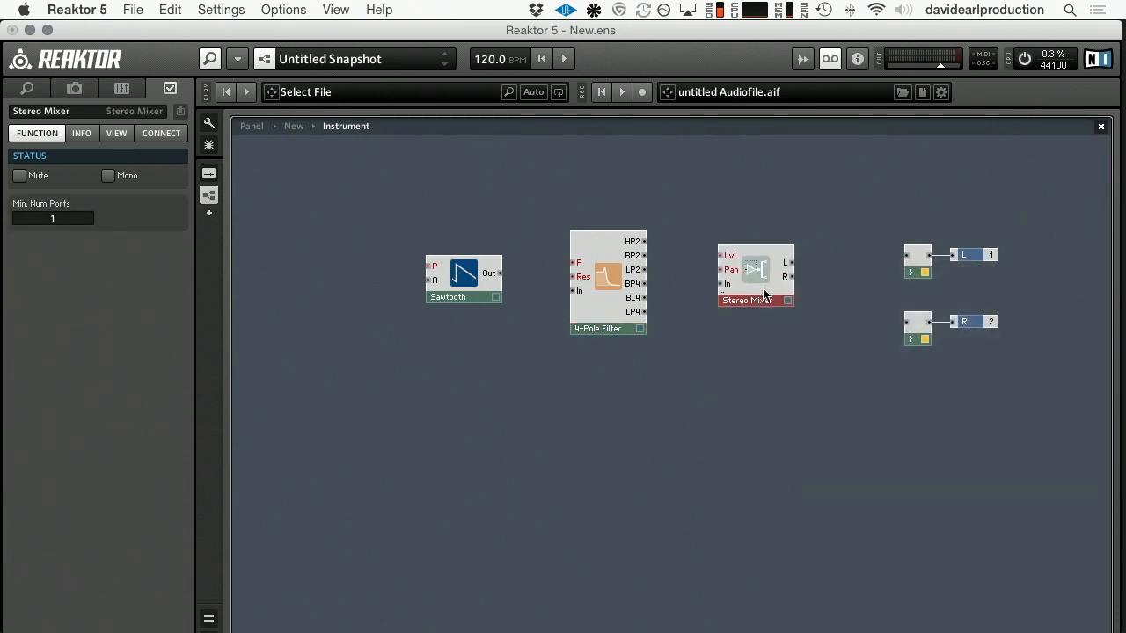
# Step: Wire the Stereo Mixer's L and R outputs to the left and right Out modules
pyautogui.moveTo(753, 275); pyautogui.dragTo(758, 275)
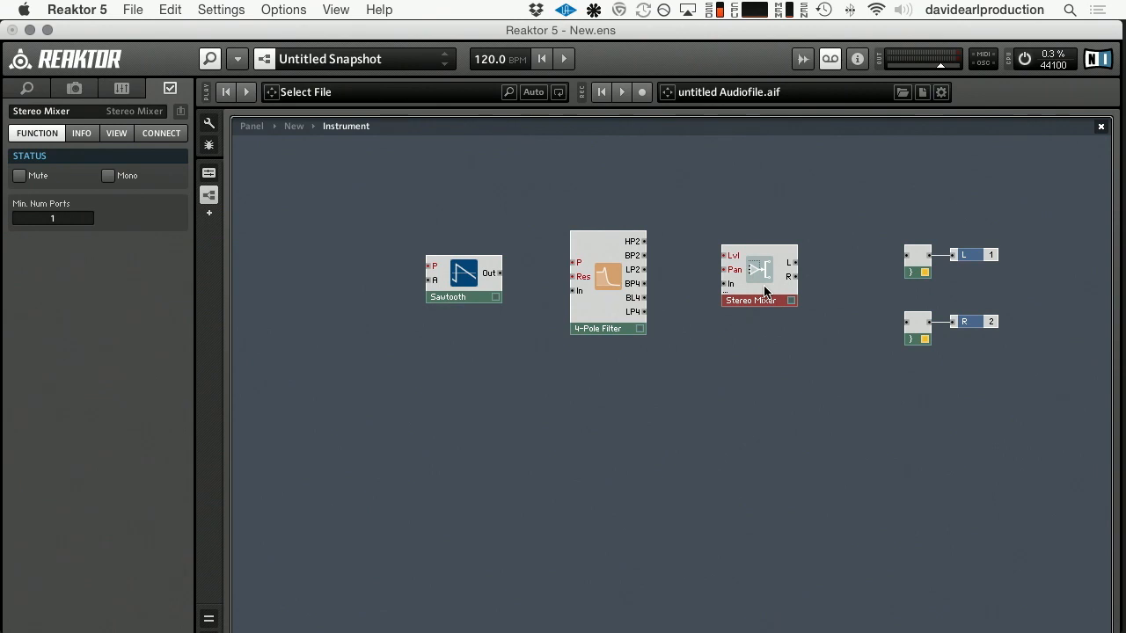
pyautogui.moveTo(793, 267)
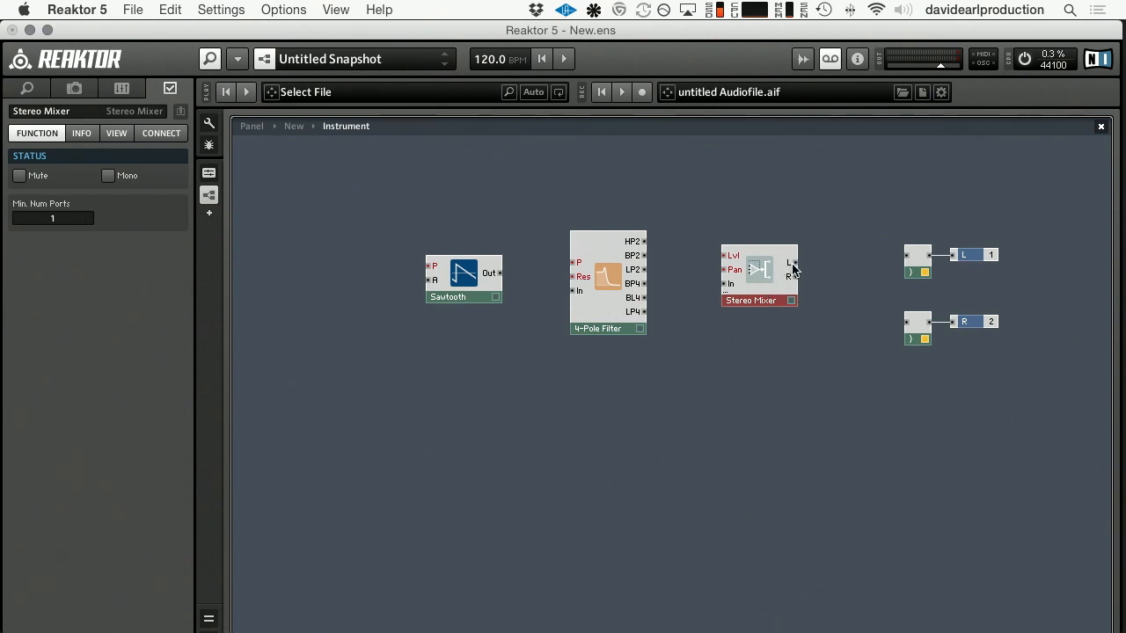
pyautogui.moveTo(795, 262); pyautogui.dragTo(911, 255)
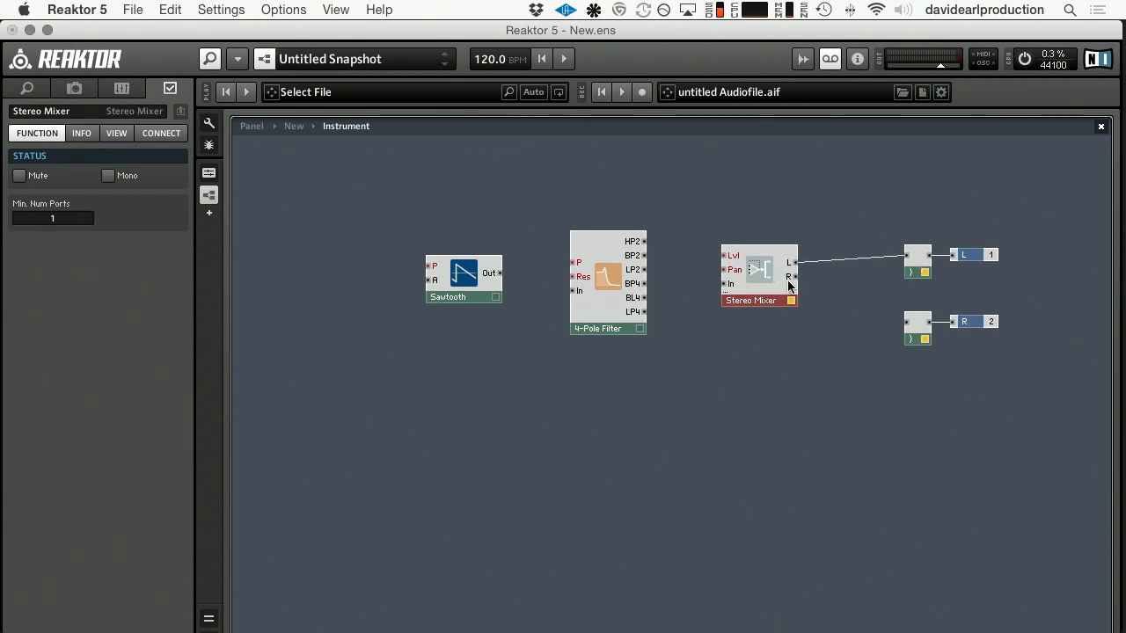
pyautogui.moveTo(794, 277); pyautogui.dragTo(908, 324)
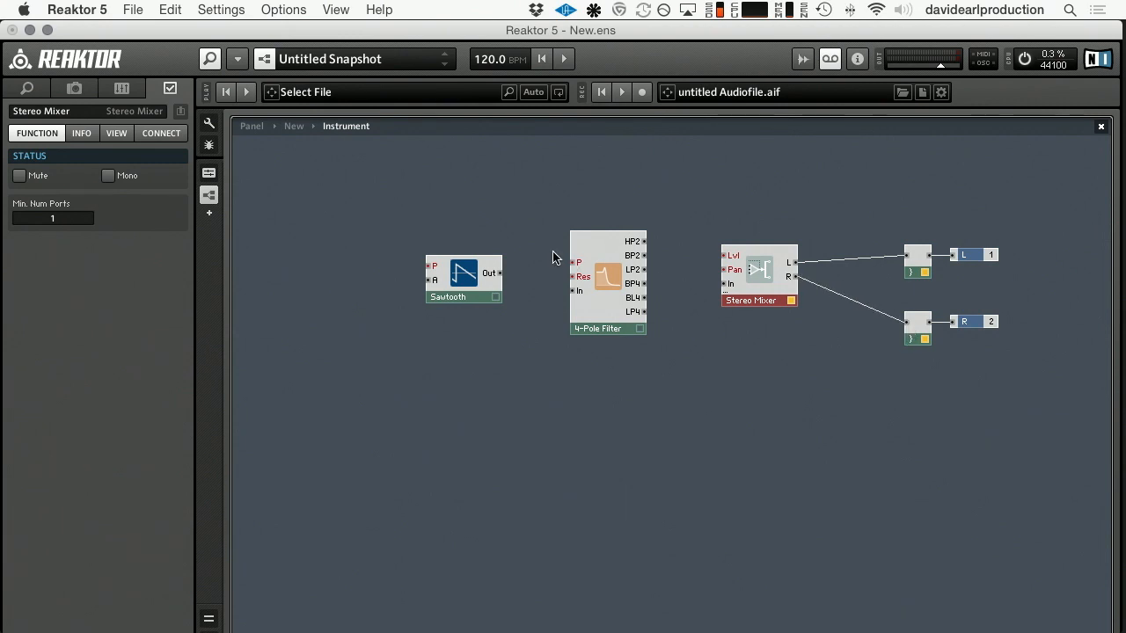
pyautogui.moveTo(612, 351)
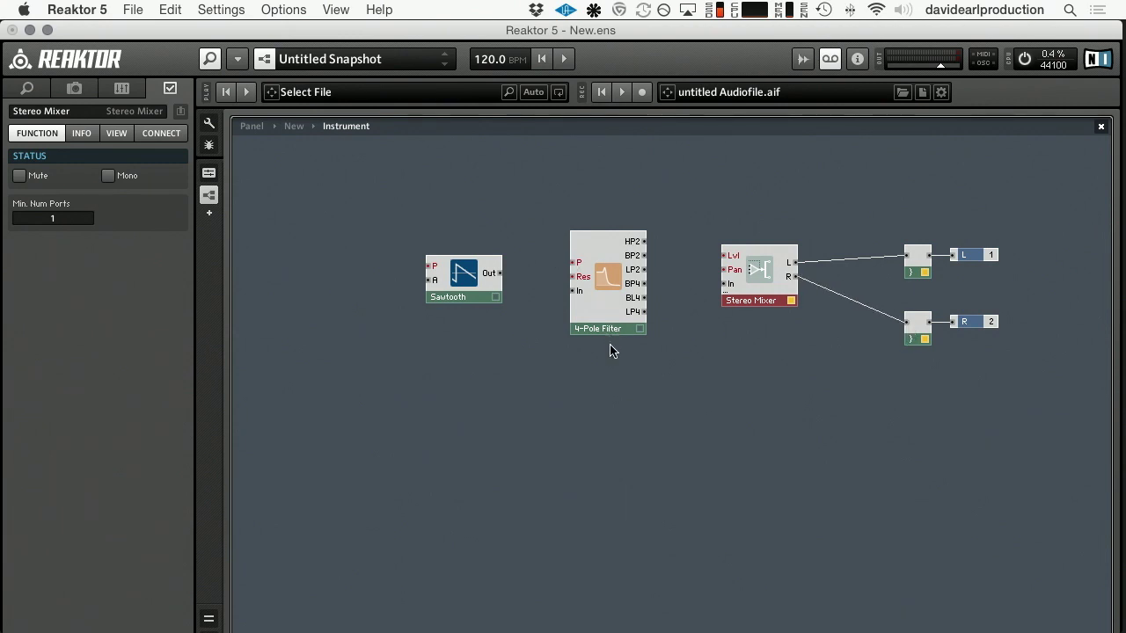
pyautogui.moveTo(605, 348)
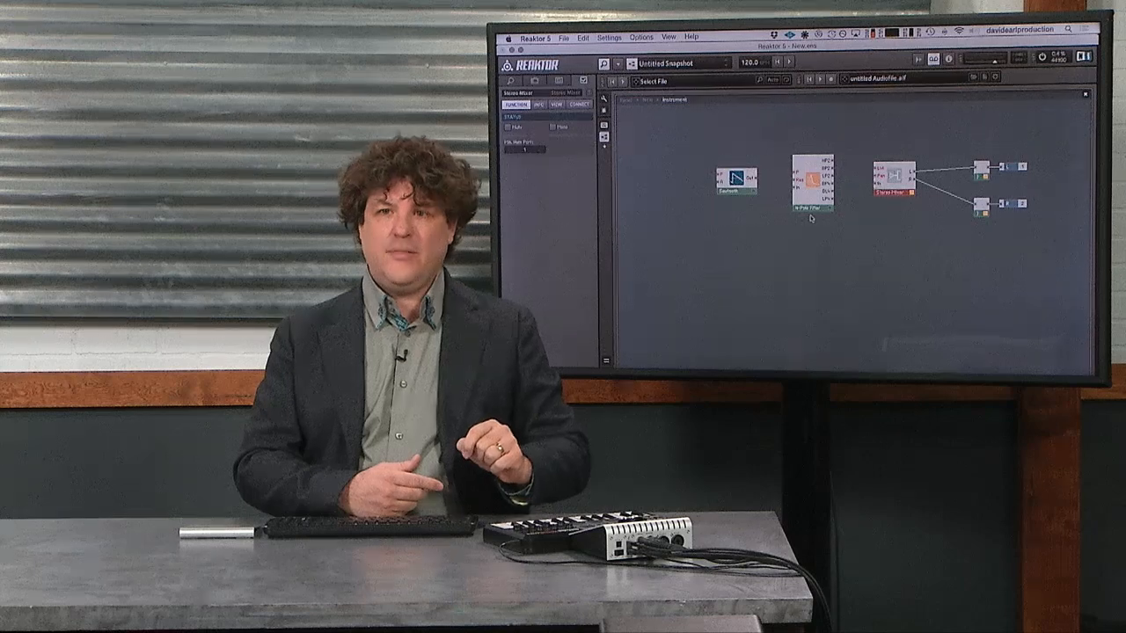
# Step: Insert a Switch panel module between filter and mixer and give it six input ports
pyautogui.rightClick(712, 254)
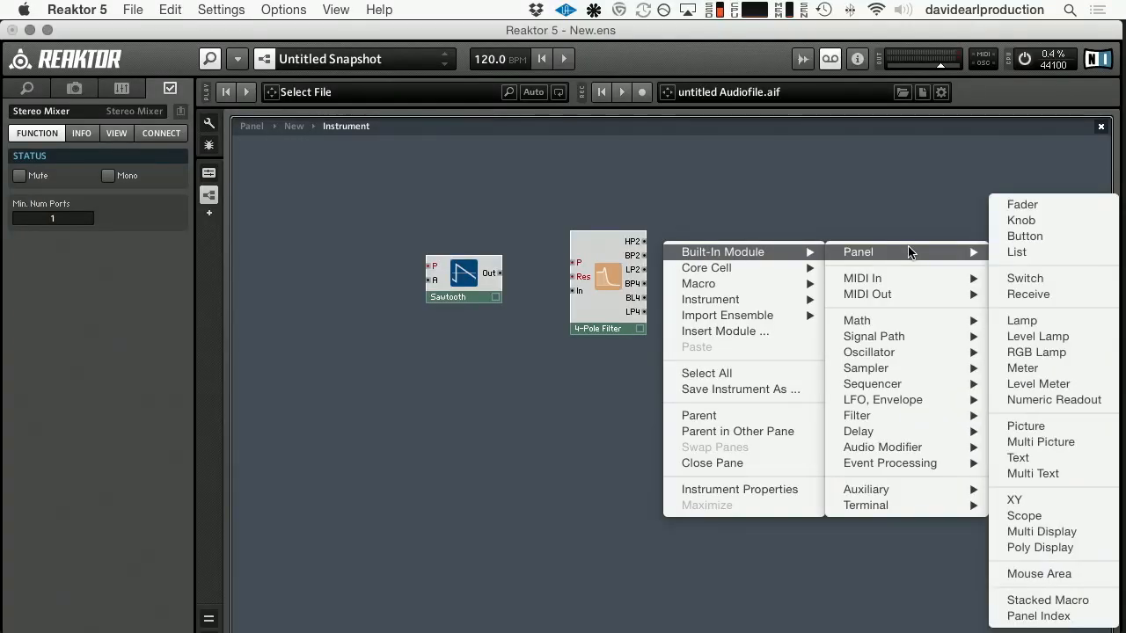
pyautogui.click(1024, 278)
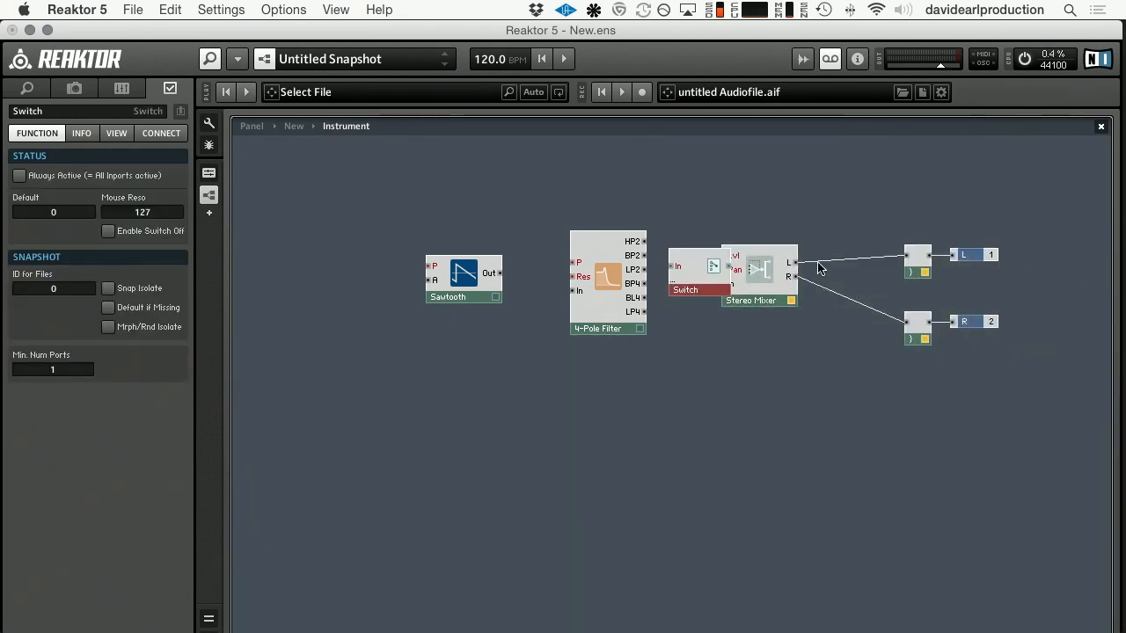
pyautogui.moveTo(758, 273); pyautogui.dragTo(843, 290)
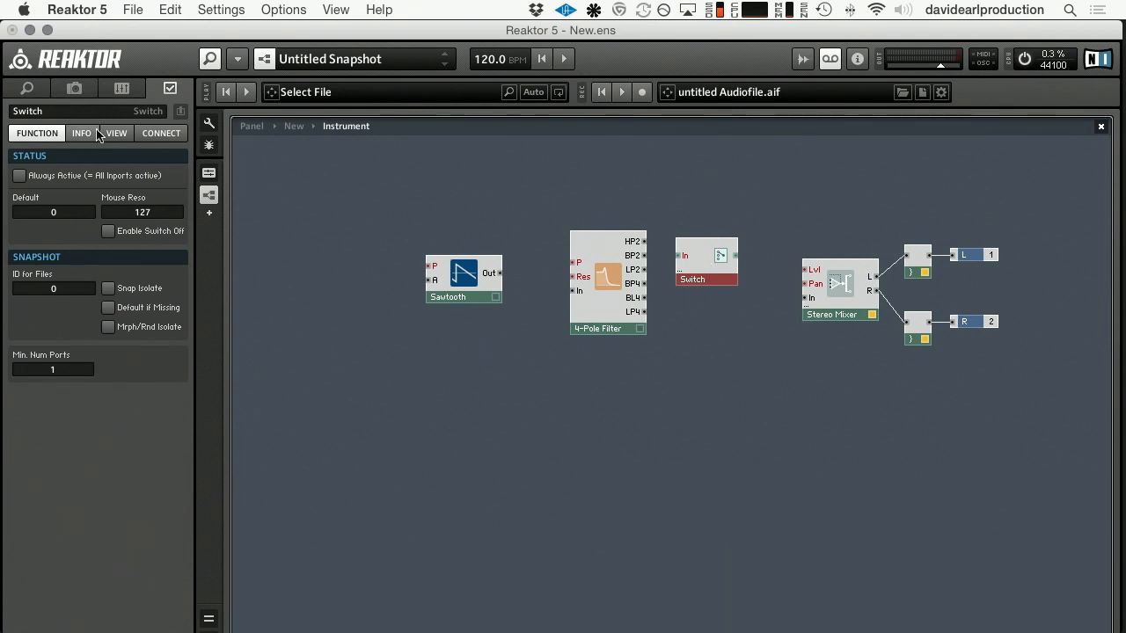
pyautogui.moveTo(62, 377)
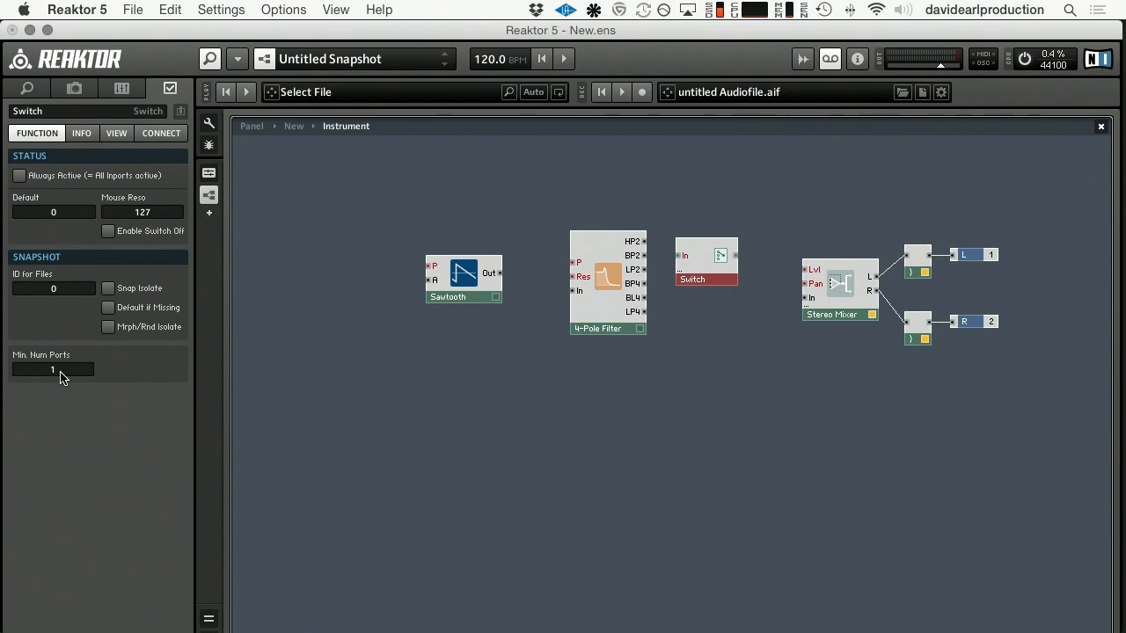
pyautogui.moveTo(52, 370); pyautogui.dragTo(52, 335)
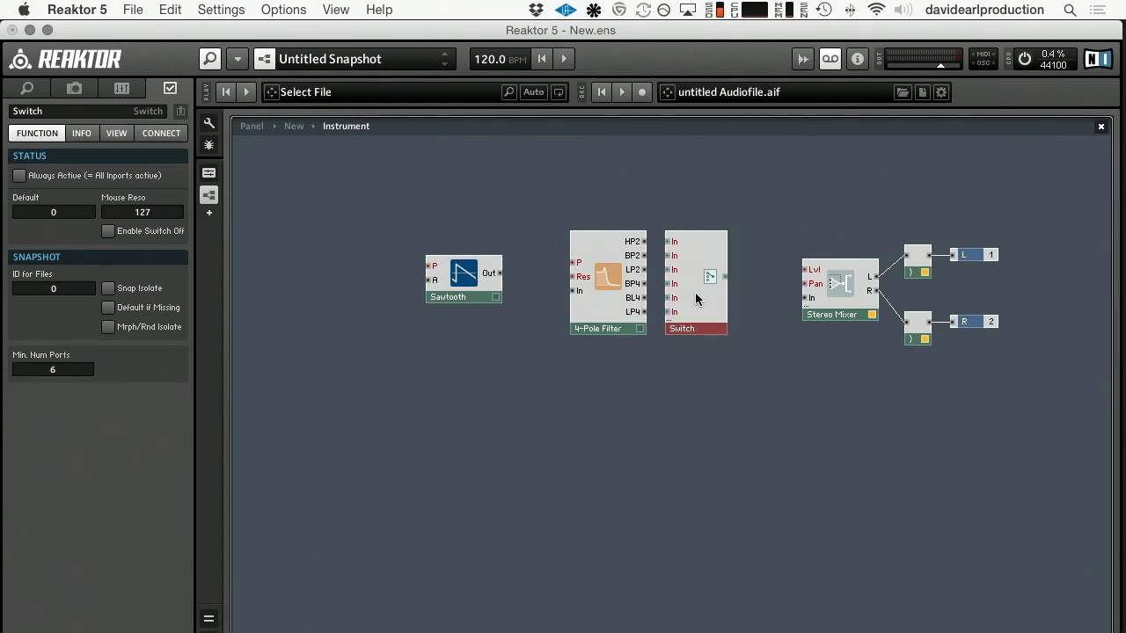
pyautogui.moveTo(644, 244)
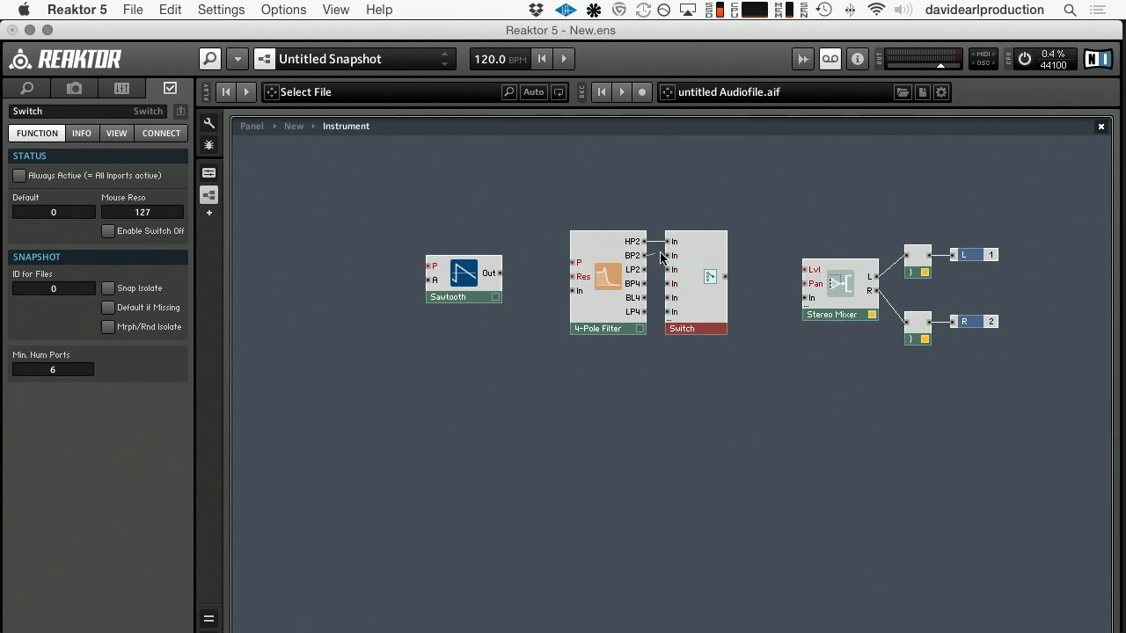
pyautogui.moveTo(642, 292)
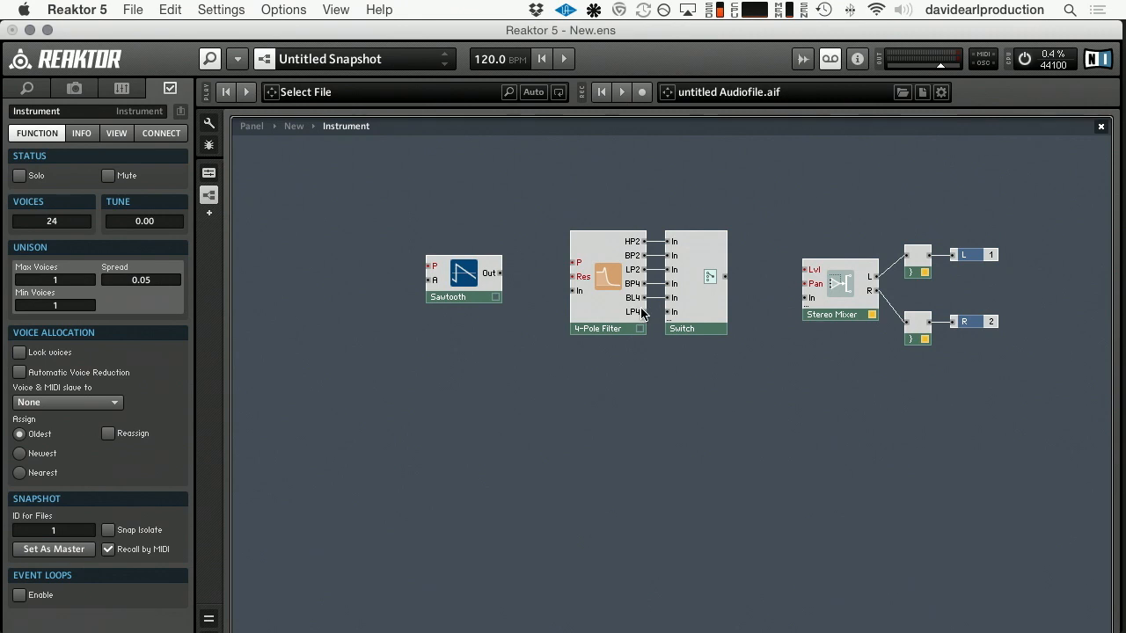
pyautogui.moveTo(730, 276)
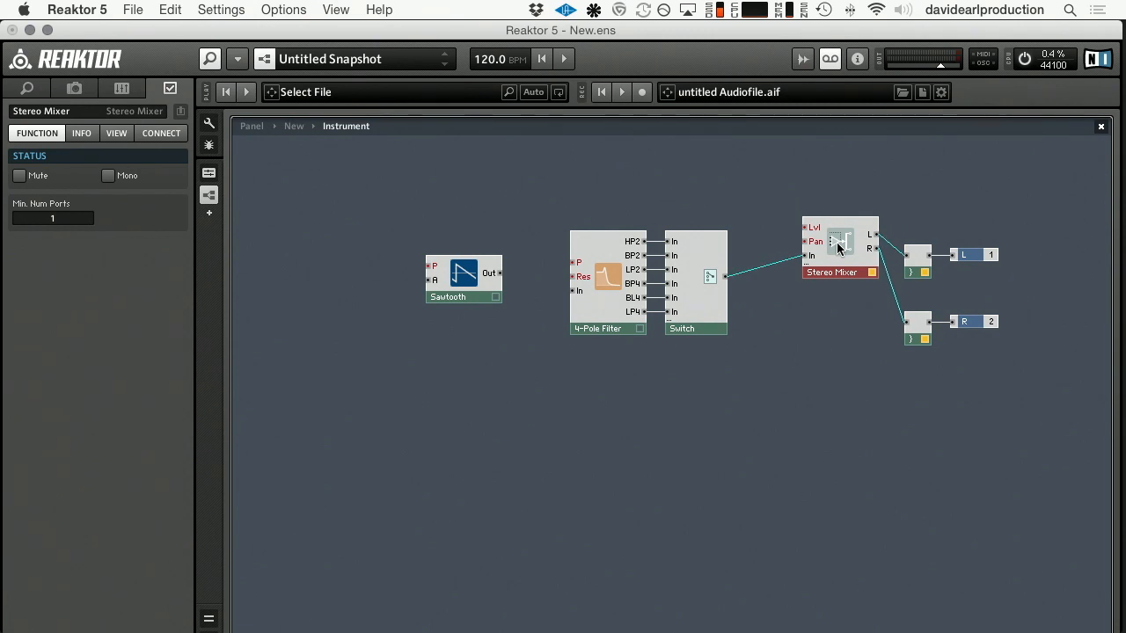
pyautogui.moveTo(819, 246)
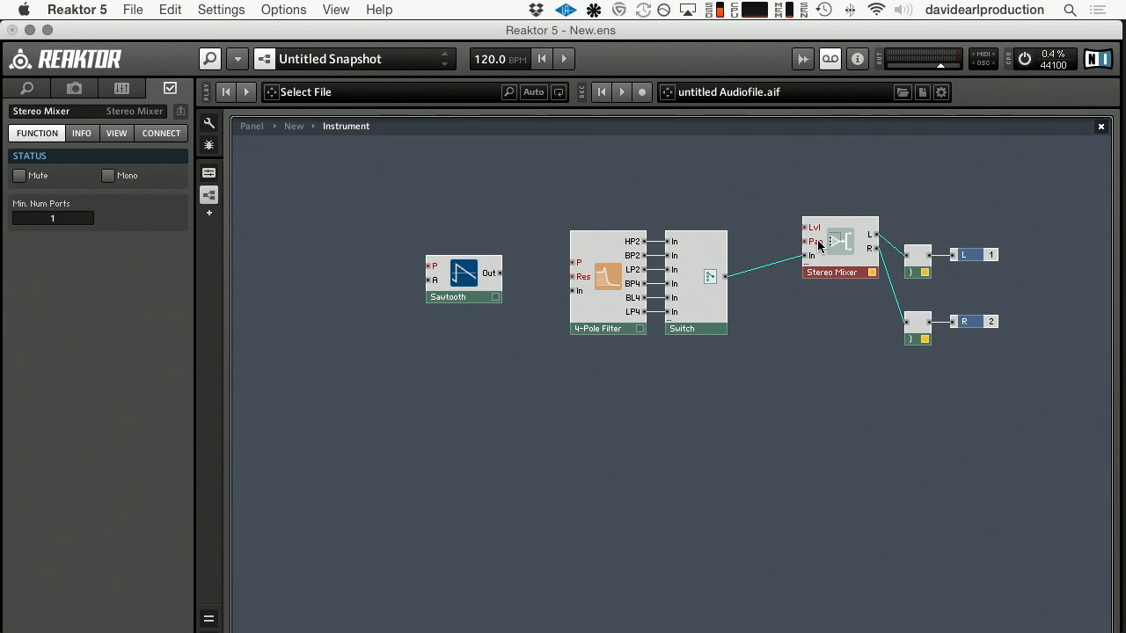
pyautogui.moveTo(812, 229)
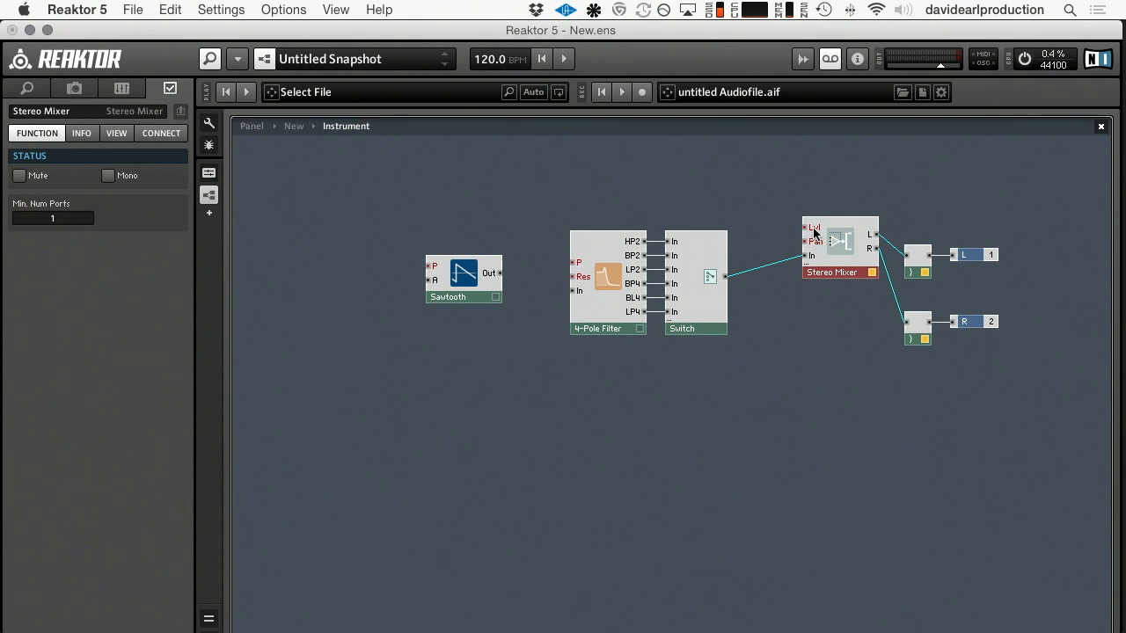
# Step: Create Level and Pan controls feeding the Stereo Mixer's Lvl and Pan inputs
pyautogui.rightClick(813, 232)
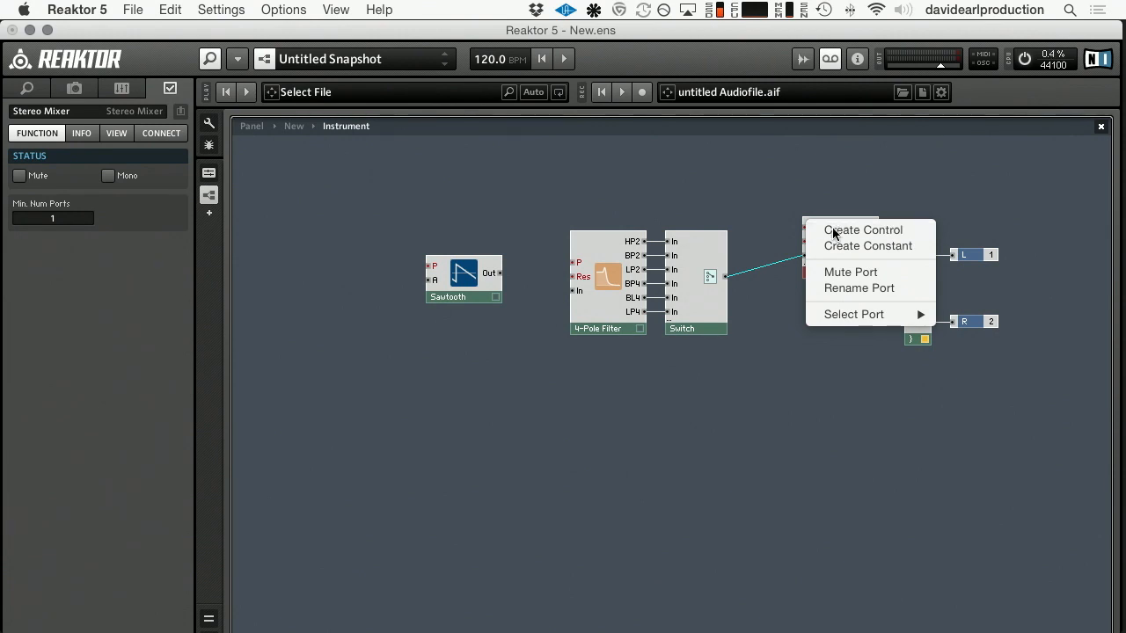
pyautogui.click(861, 229)
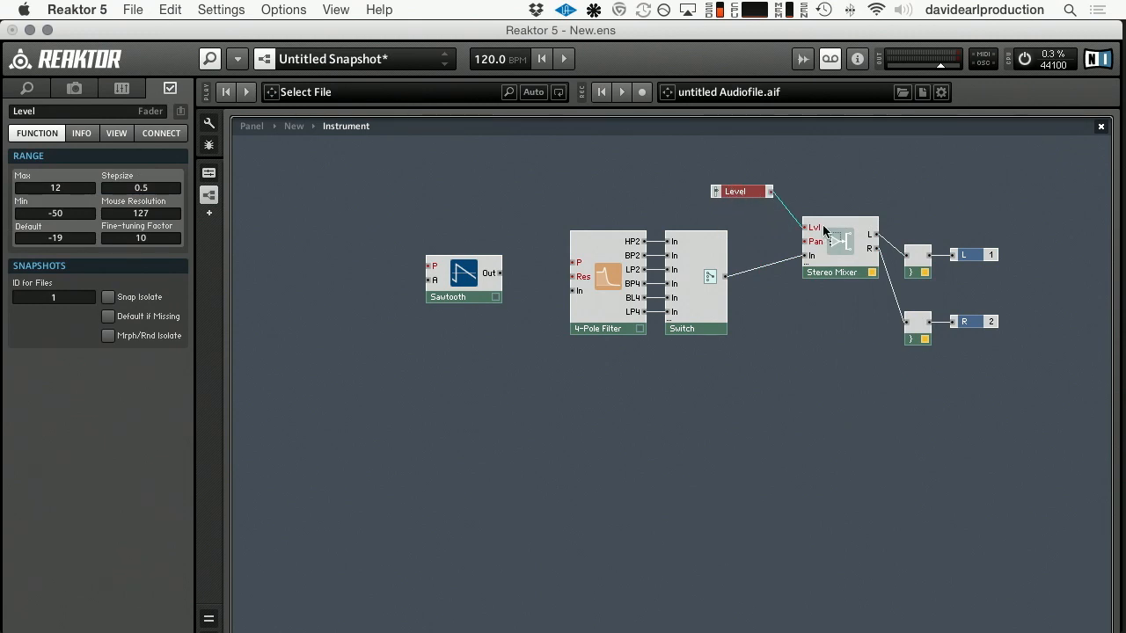
pyautogui.rightClick(813, 226)
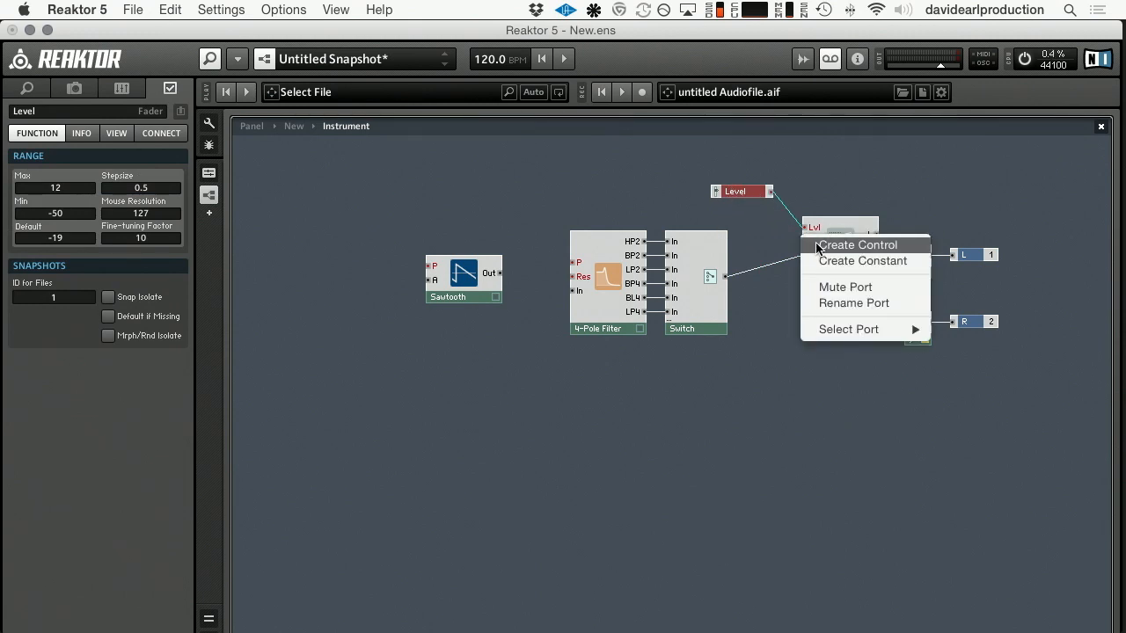
pyautogui.click(859, 244)
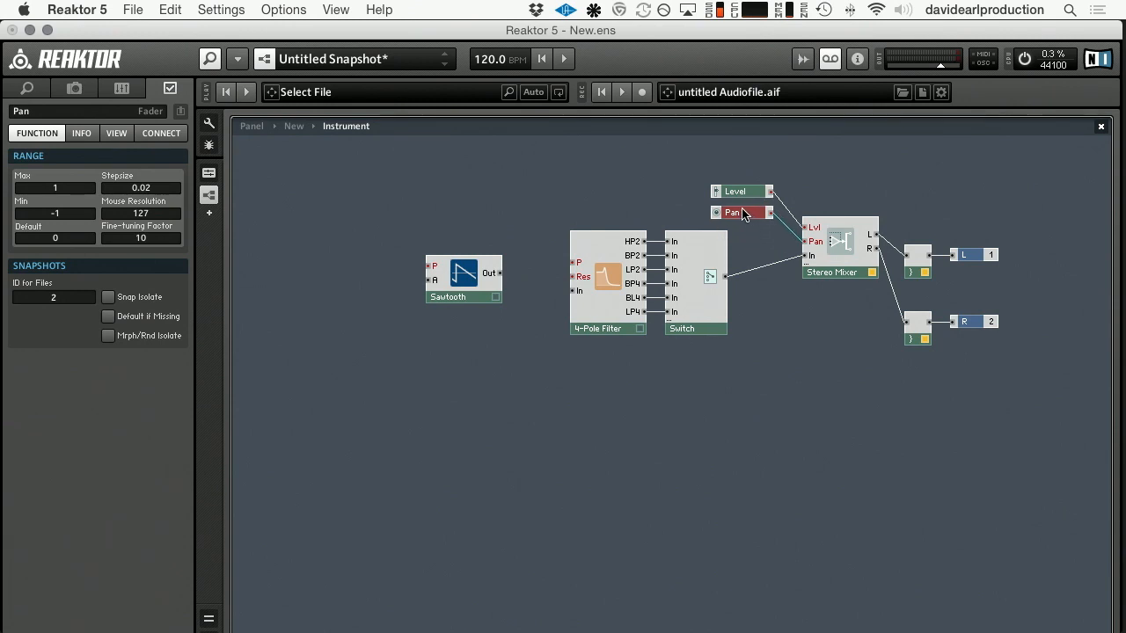
pyautogui.moveTo(640, 262)
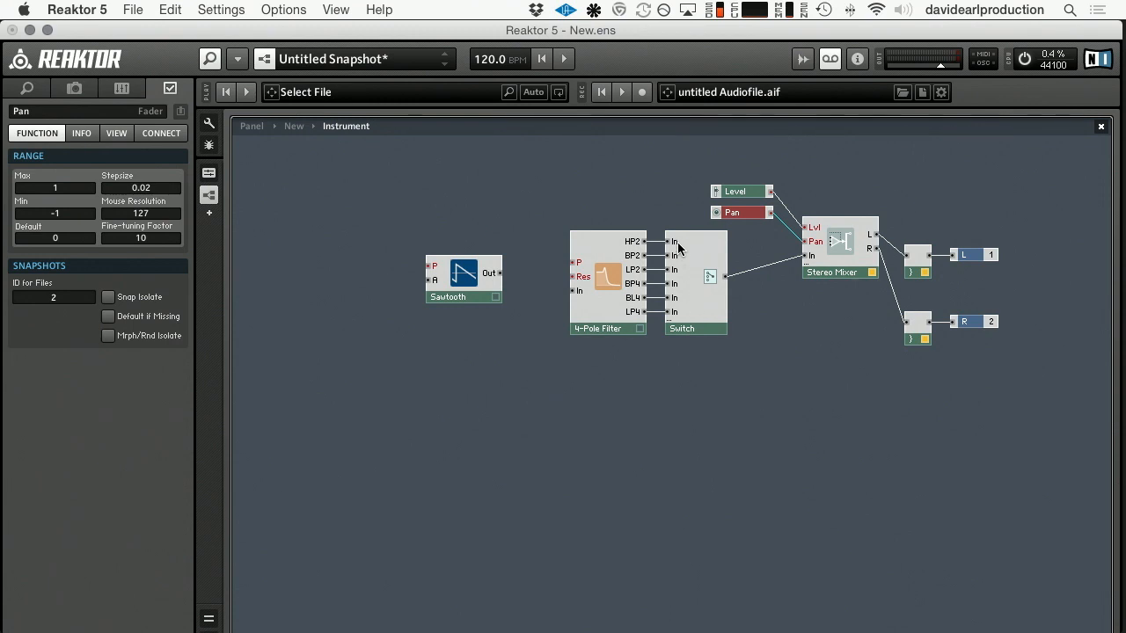
pyautogui.moveTo(676, 247)
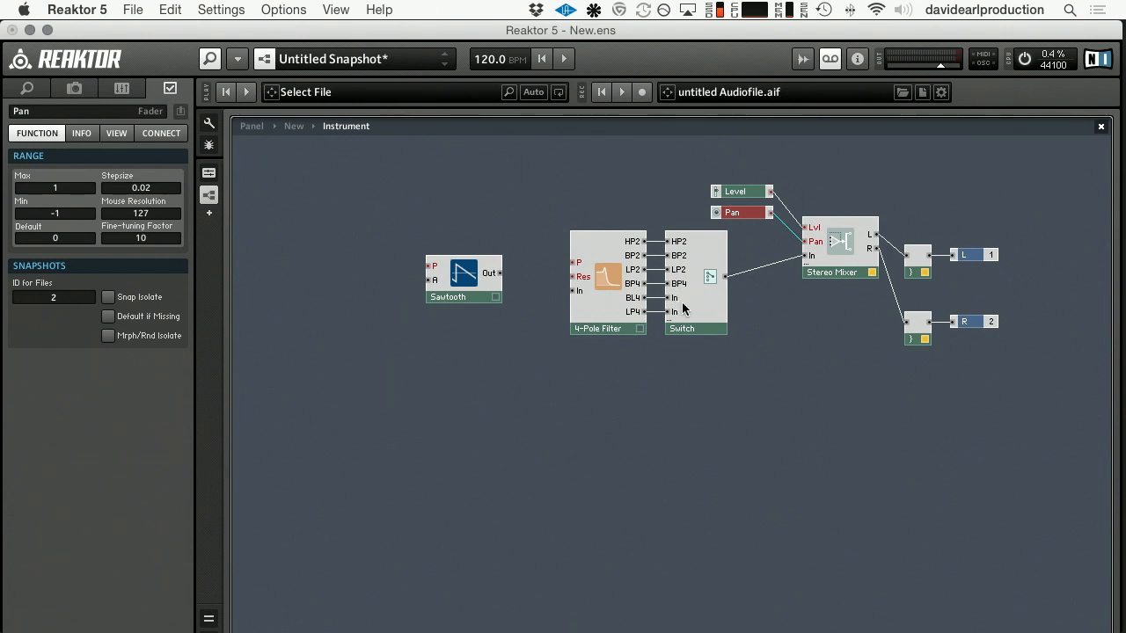
pyautogui.moveTo(675, 302)
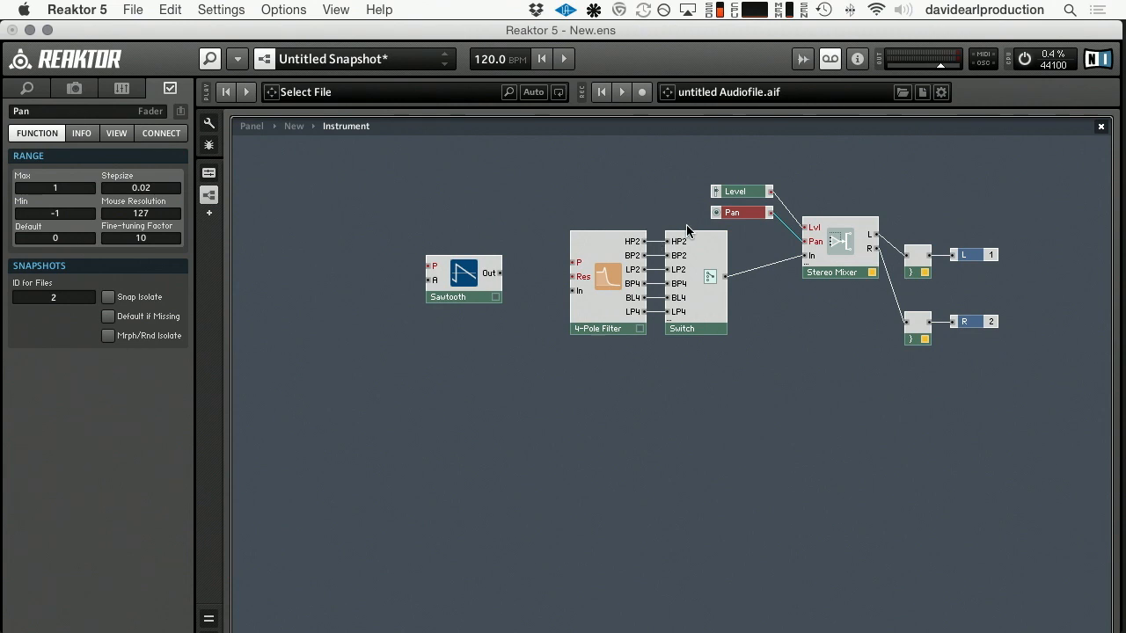
pyautogui.moveTo(647, 308)
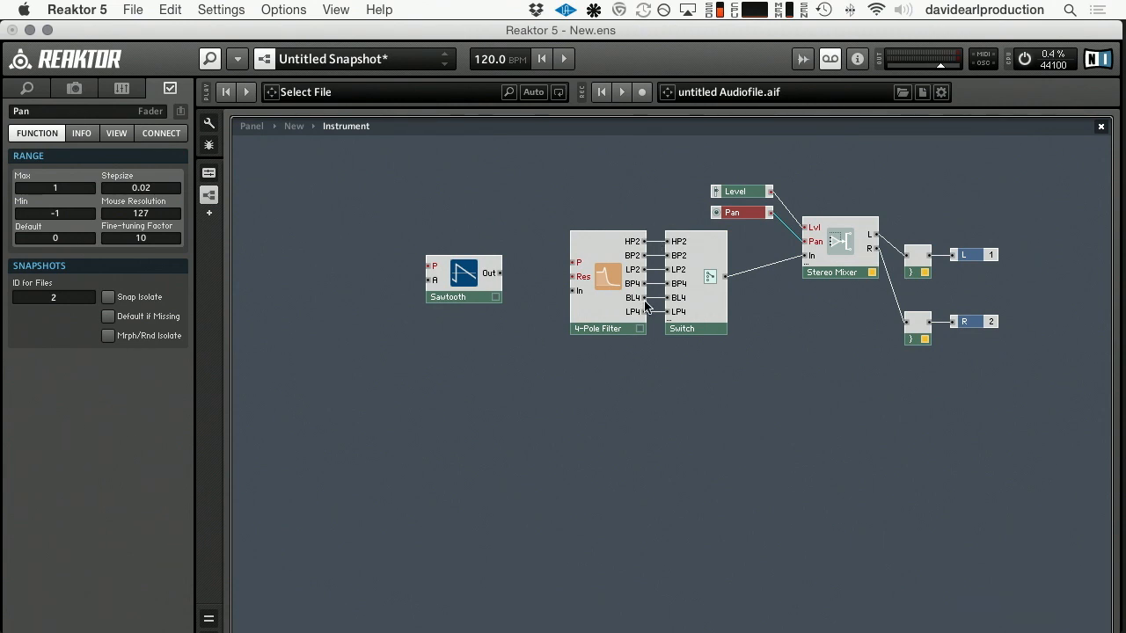
pyautogui.moveTo(943, 266)
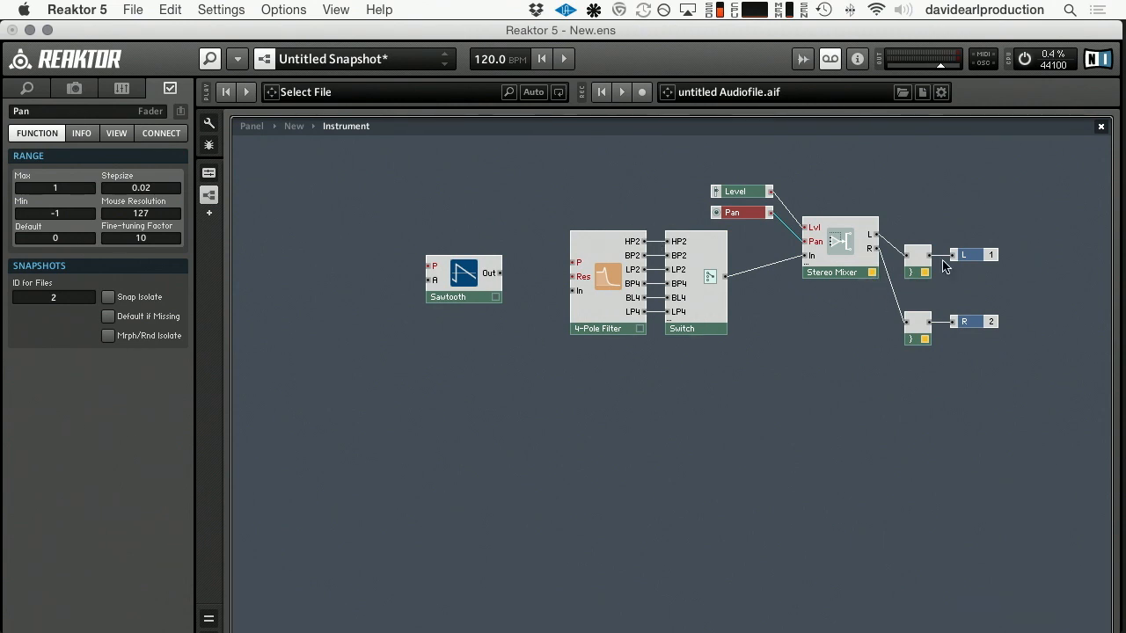
pyautogui.moveTo(935, 356)
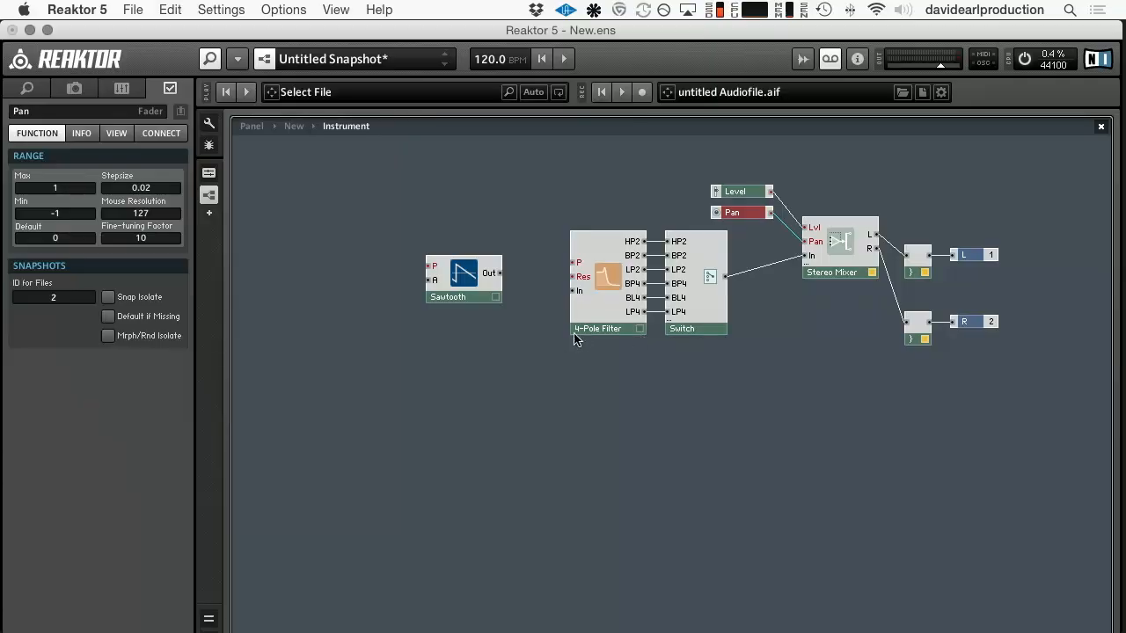
pyautogui.moveTo(631, 352)
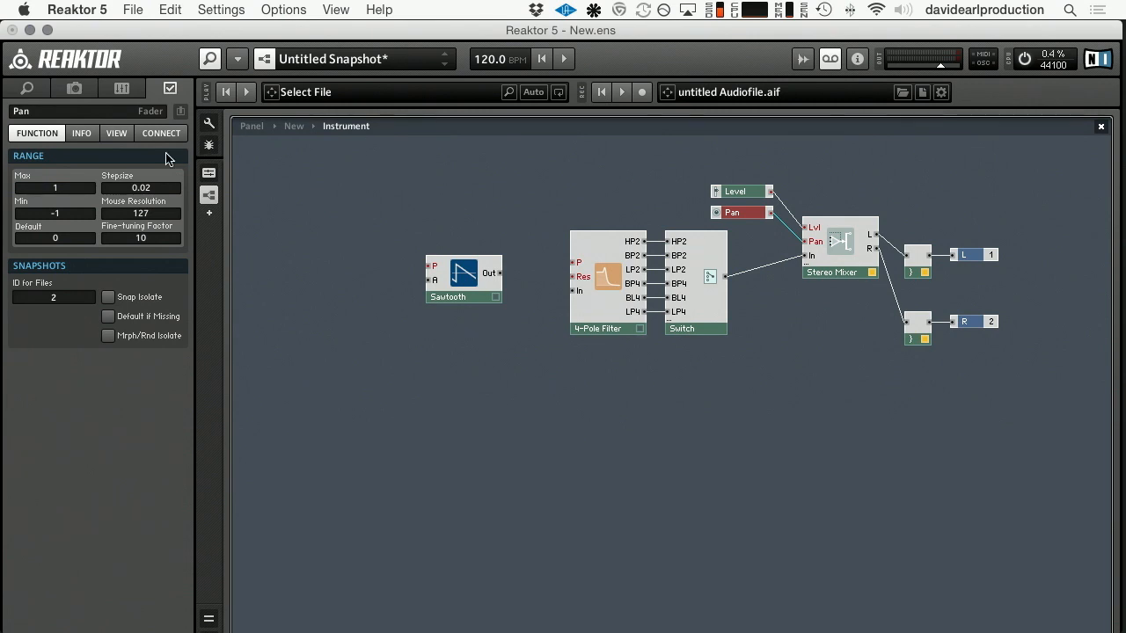
# Step: Show the instrument's front panel and select the LP4 filter mode on the Switch
pyautogui.click(208, 172)
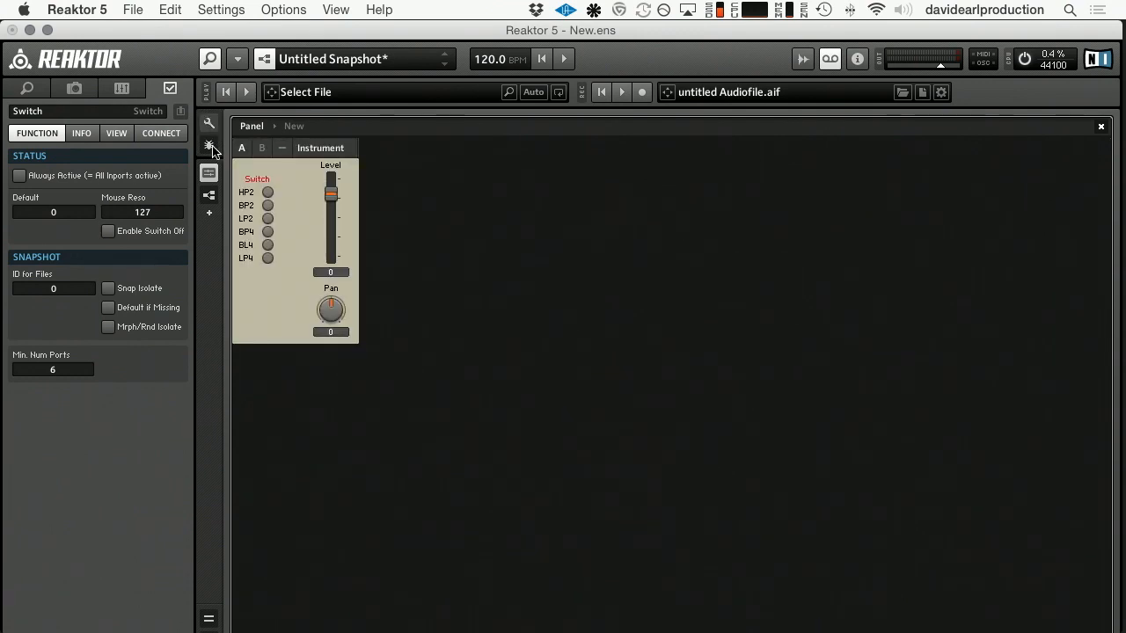
pyautogui.click(268, 257)
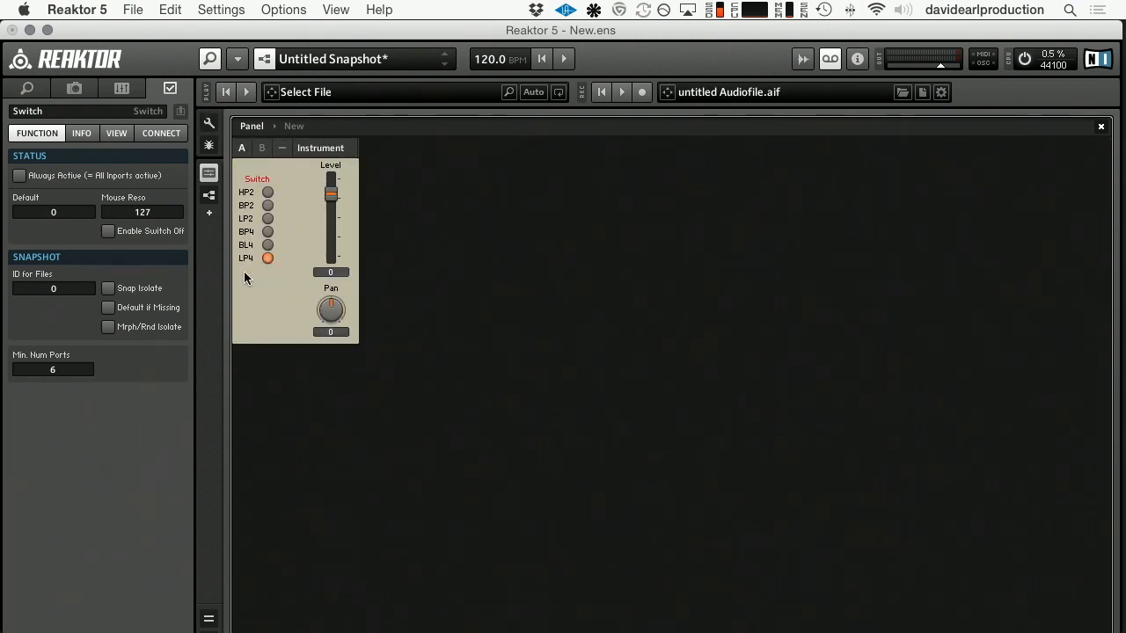
pyautogui.moveTo(207, 121)
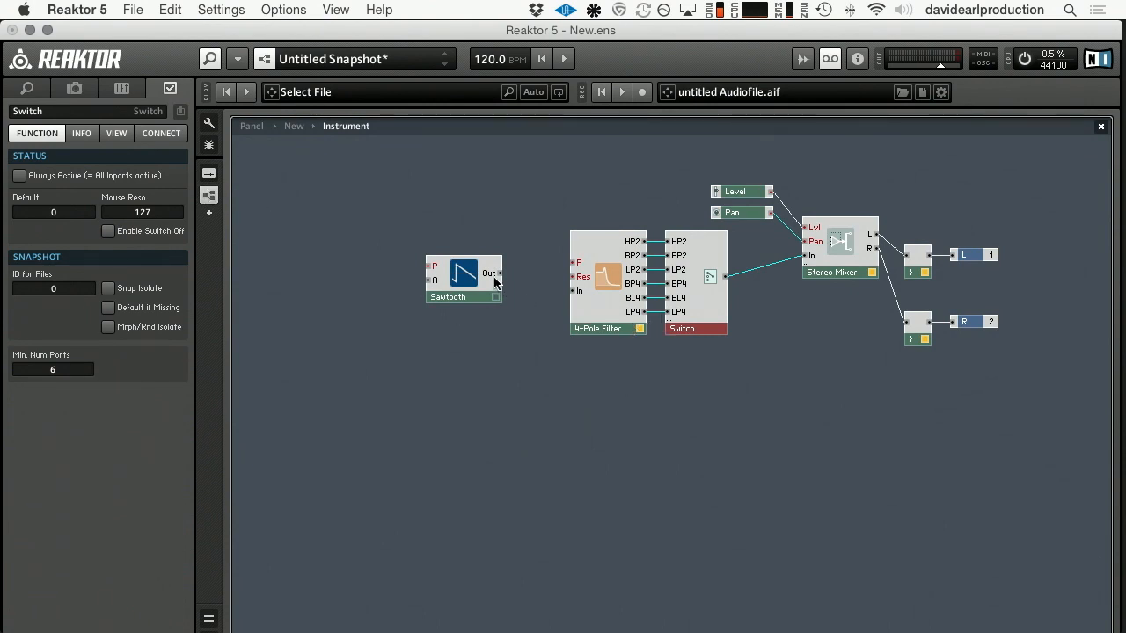
# Step: Wire the Sawtooth's Out port into the 4-Pole Filter's In port
pyautogui.moveTo(499, 273); pyautogui.dragTo(570, 292)
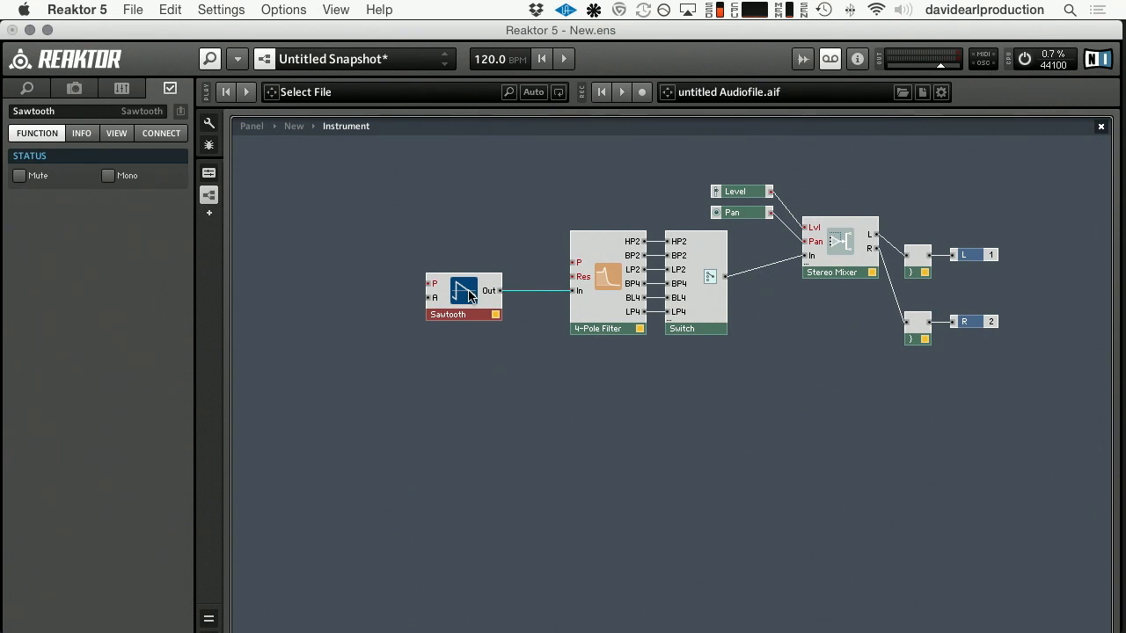
pyautogui.moveTo(442, 303)
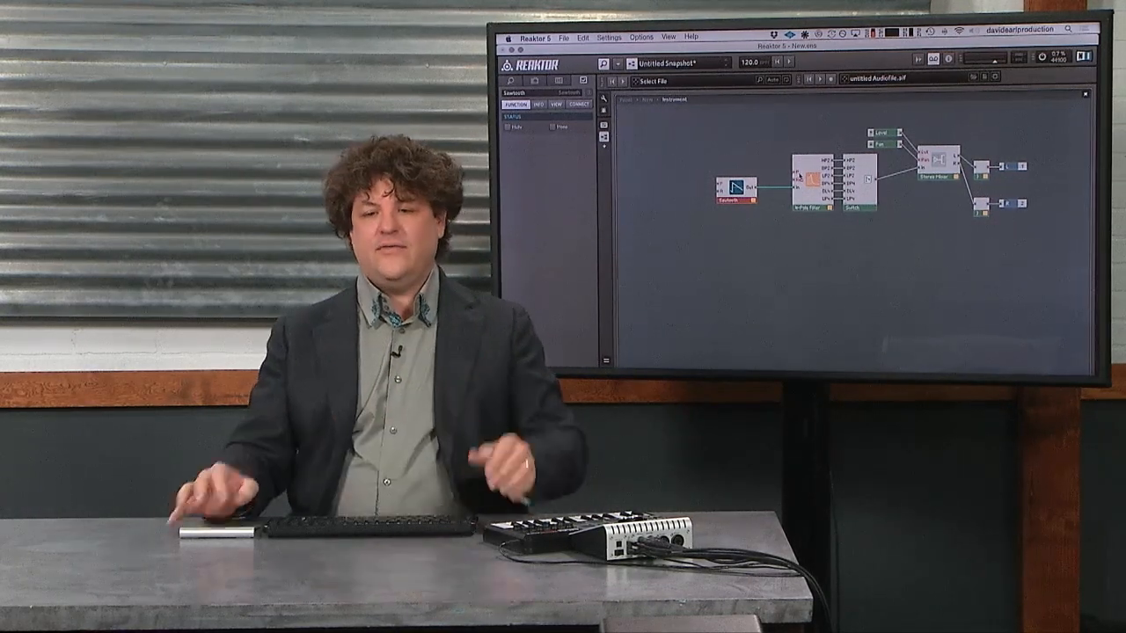
# Step: Create Cutoff and Reson controls for the 4-Pole Filter's P and Res inputs
pyautogui.rightClick(844, 162)
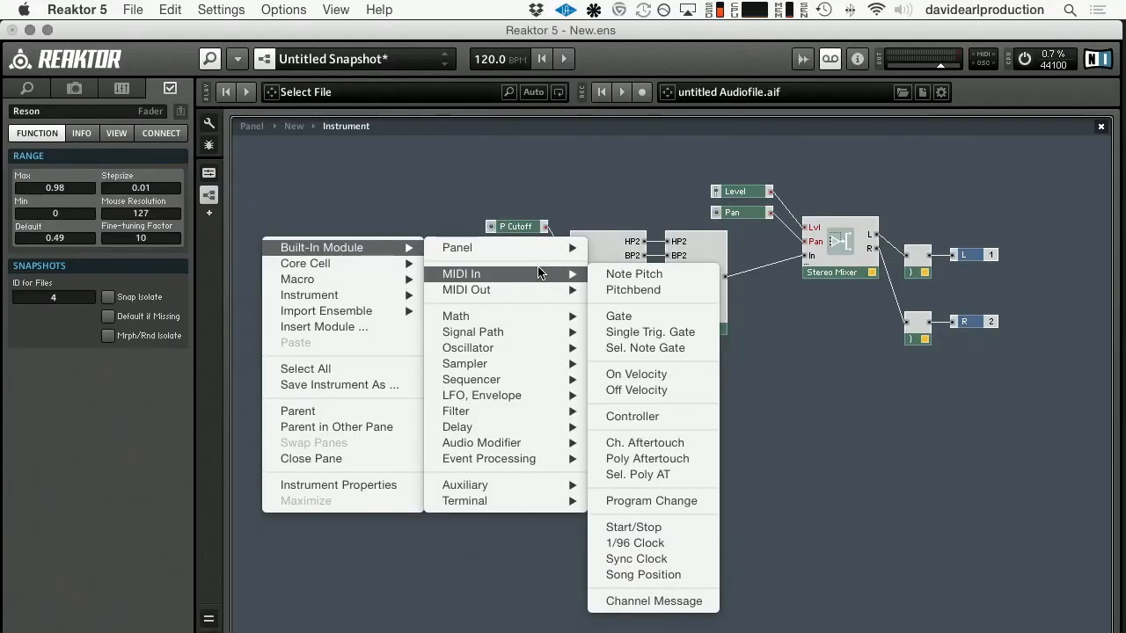
pyautogui.moveTo(647, 306)
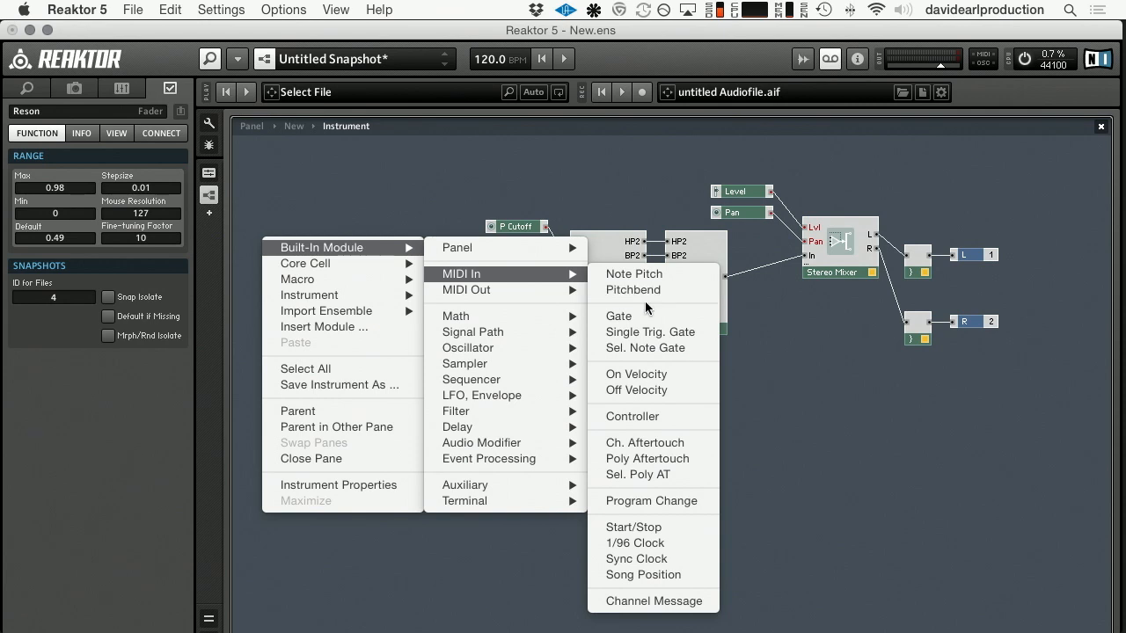
# Step: Add MIDI In Gate and Note Pitch modules to the instrument structure
pyautogui.click(619, 316)
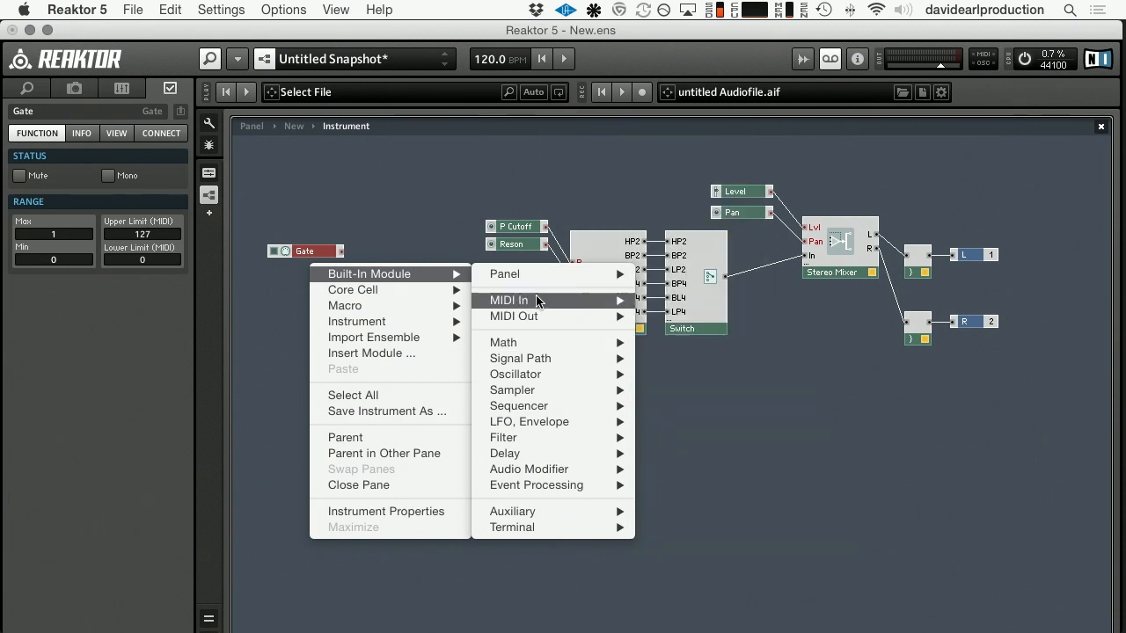
pyautogui.moveTo(542, 299)
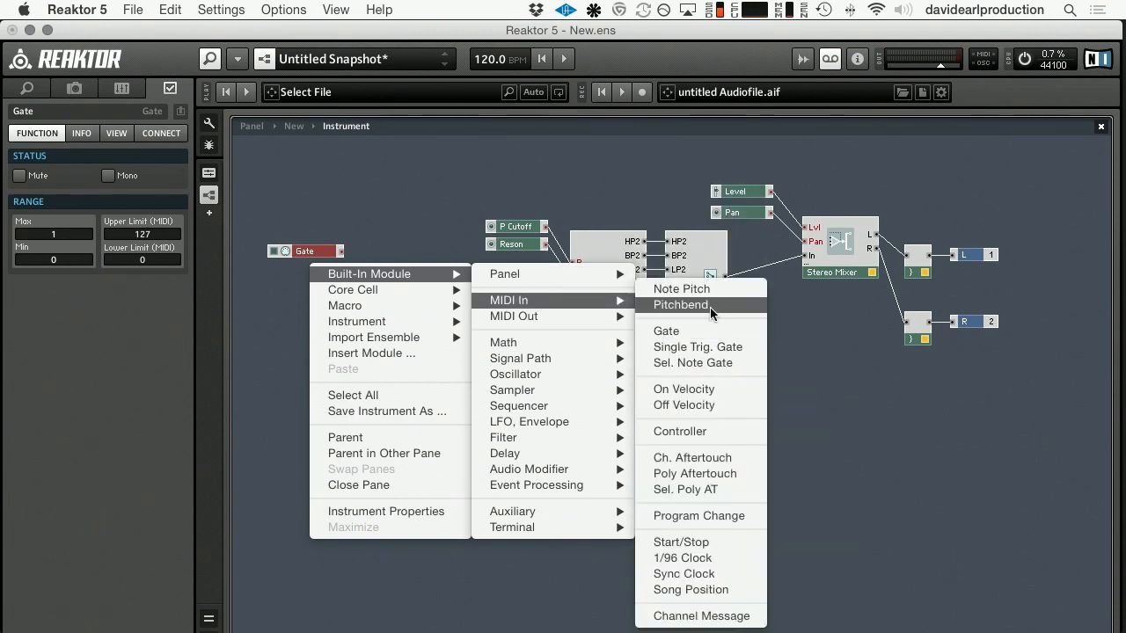
pyautogui.click(679, 289)
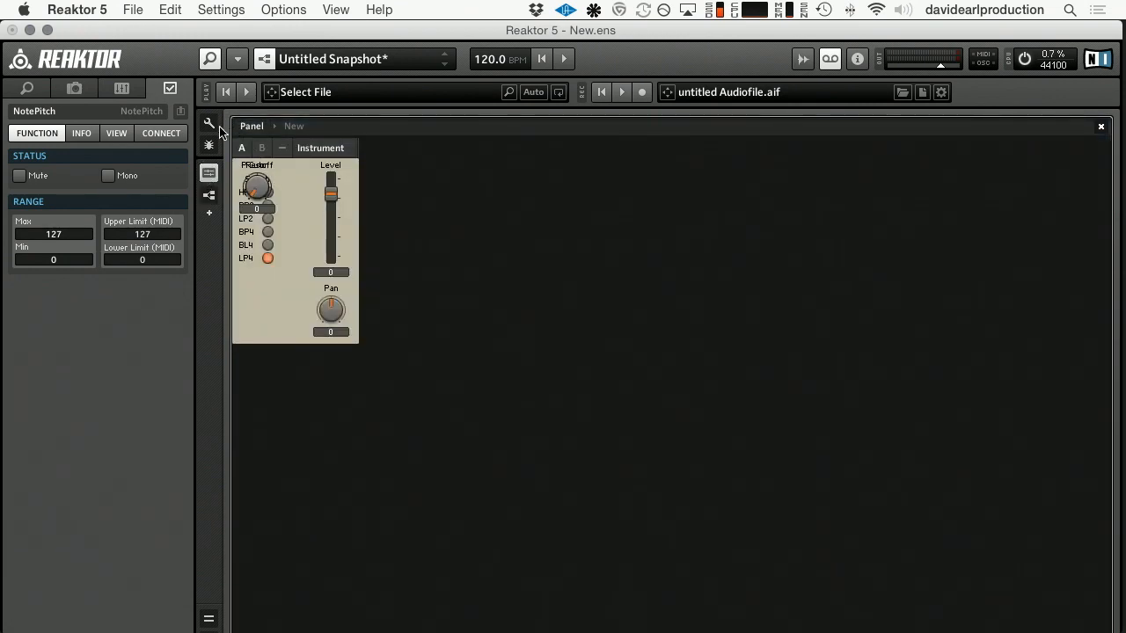
# Step: Unlock the panel and move the Reson knob beside P Cutoff
pyautogui.click(260, 306)
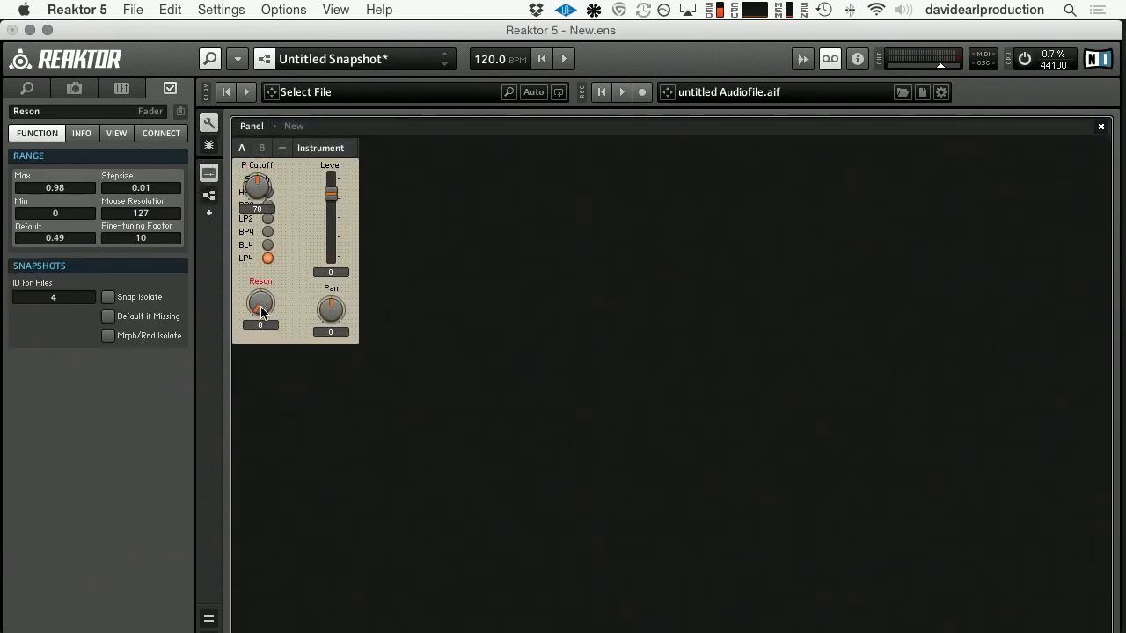
pyautogui.click(419, 197)
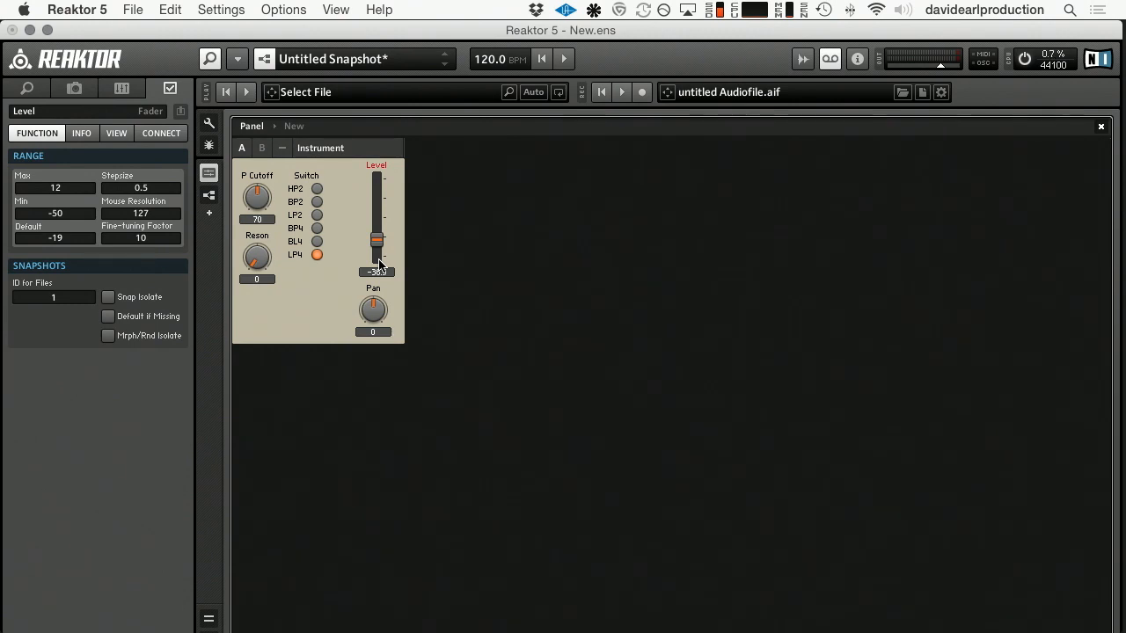
# Step: Raise the Level fader from about -28 to roughly -19
pyautogui.moveTo(376, 242); pyautogui.dragTo(376, 230)
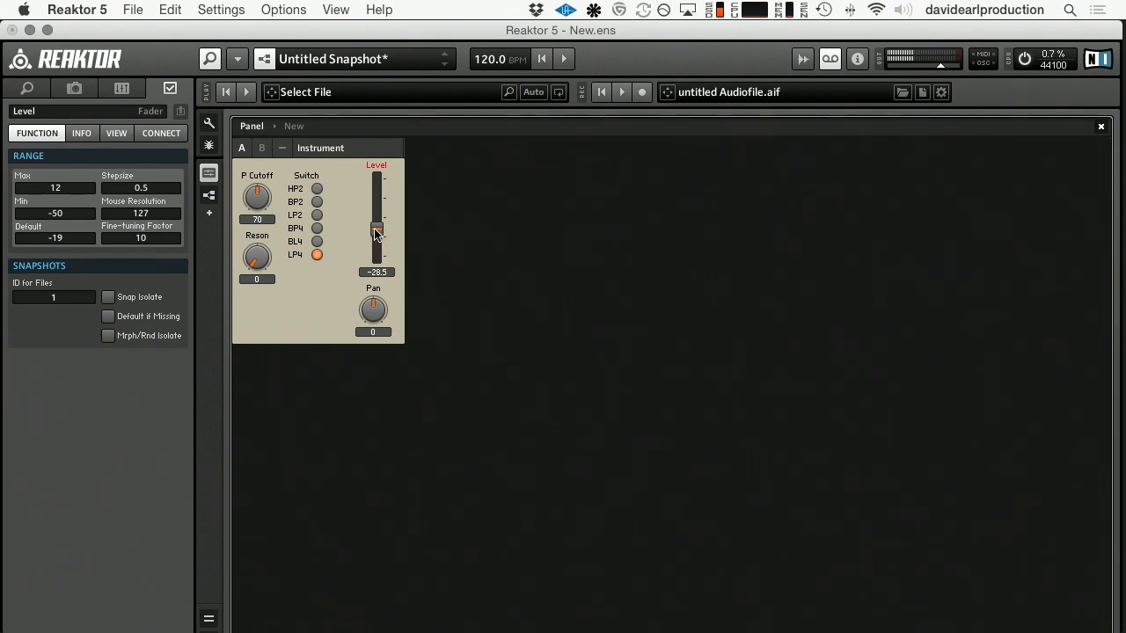
pyautogui.moveTo(376, 230); pyautogui.dragTo(376, 209)
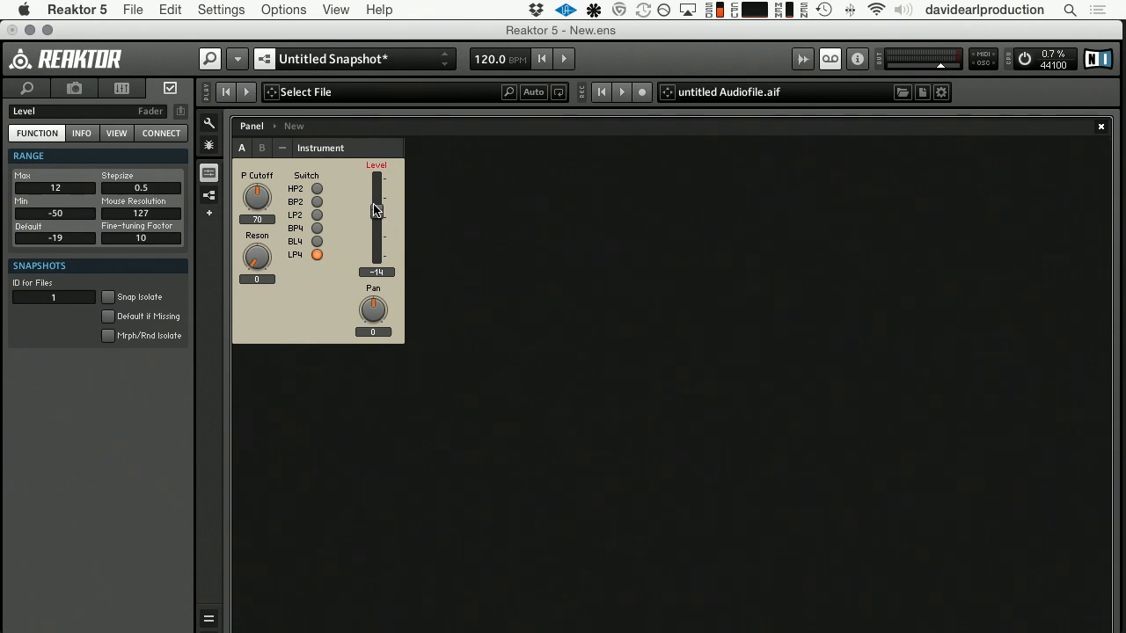